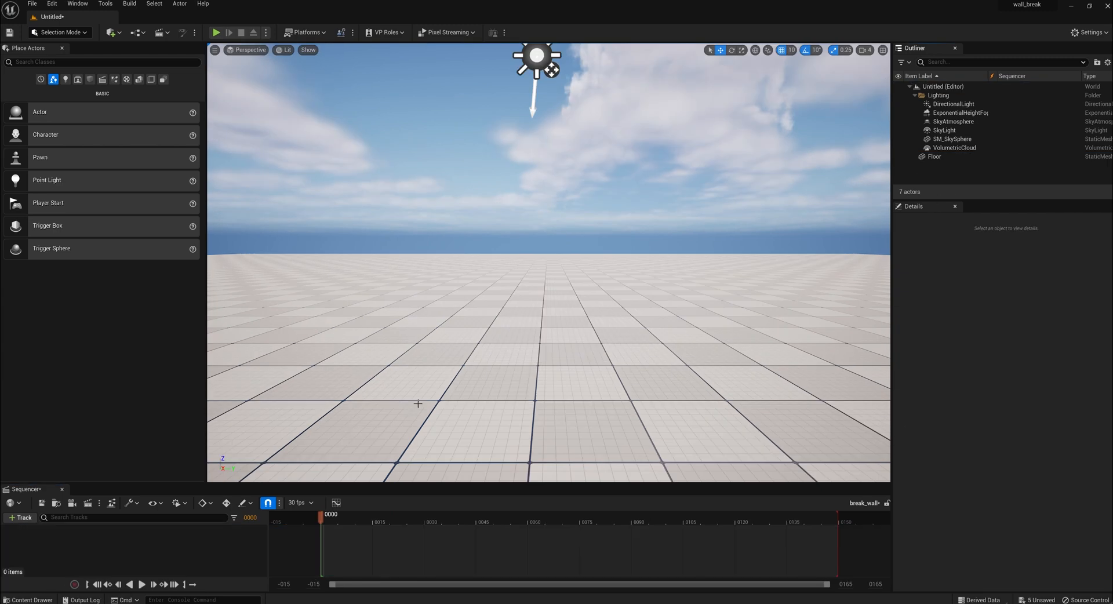
mouse_move(28, 600)
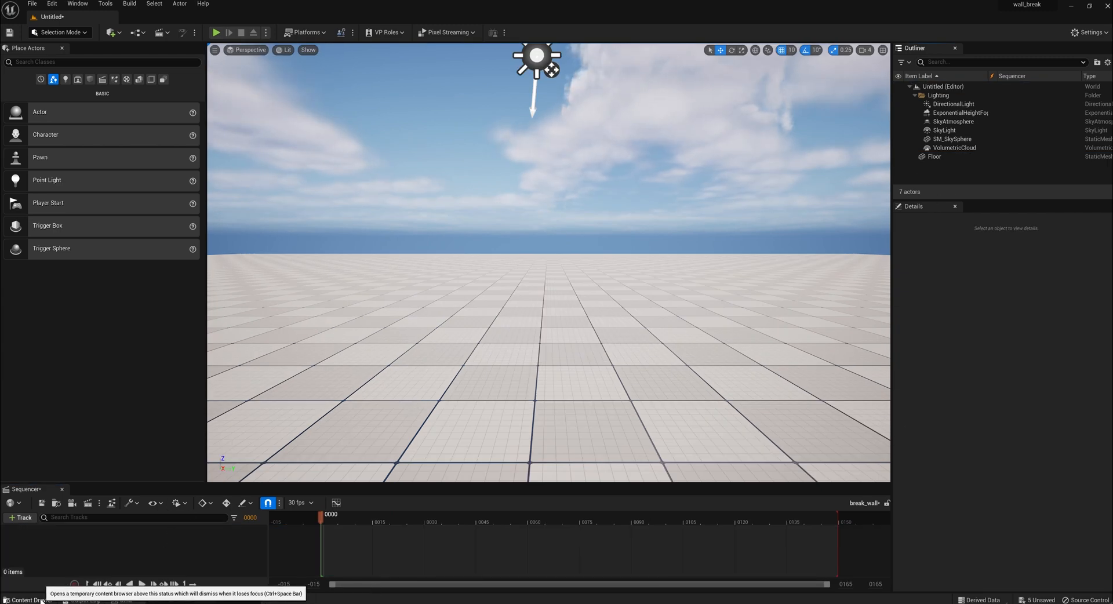
Place the SK_Mannequin character from Characters/Mannequin_UE4/Meshes into the level.
click(28, 599)
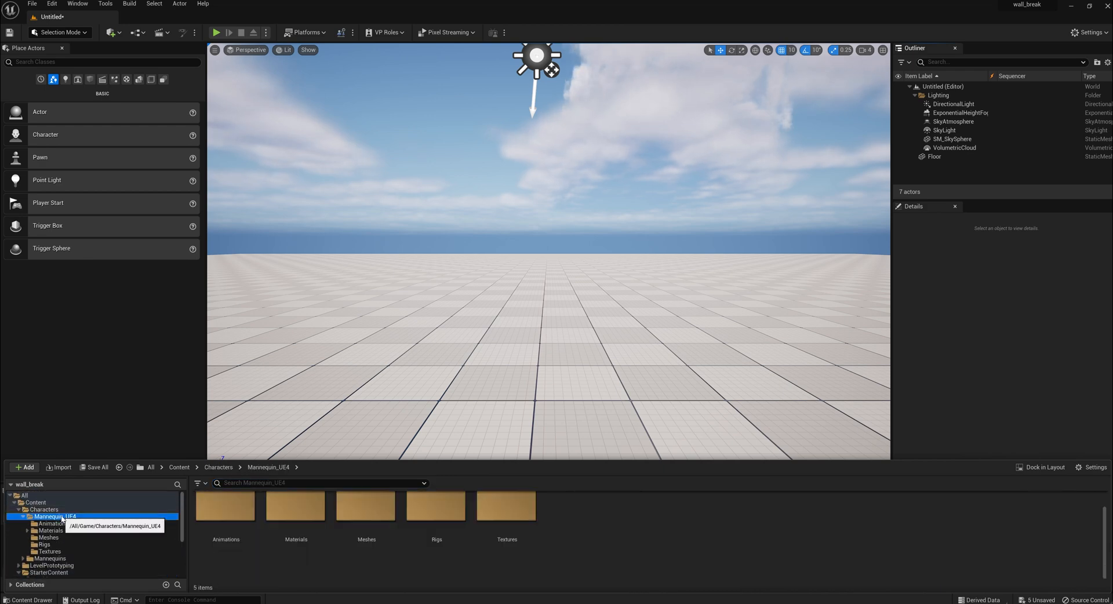
click(365, 506)
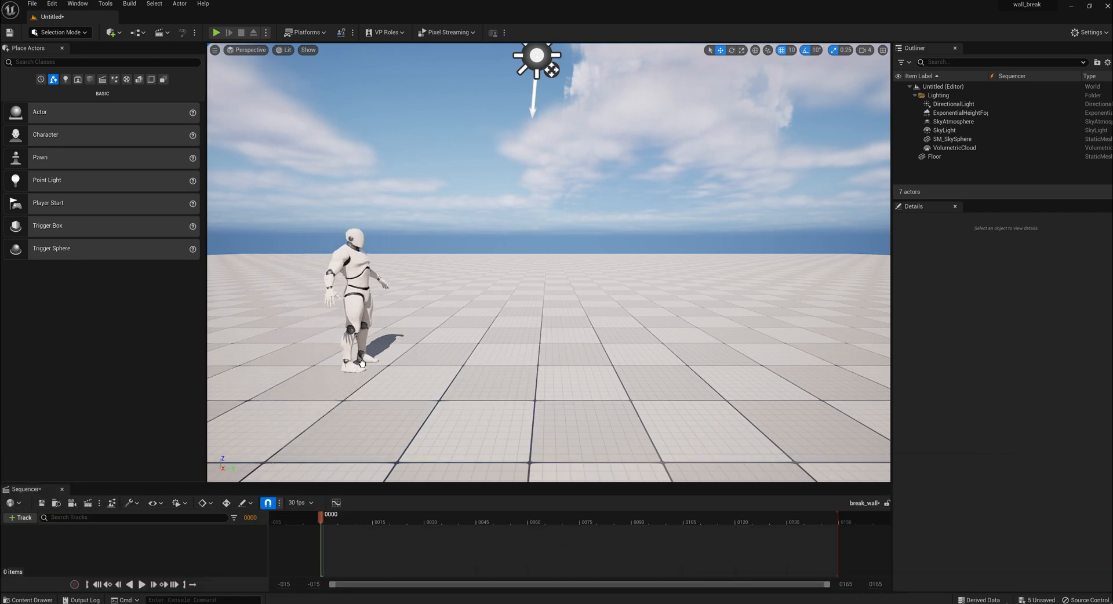
click(355, 298)
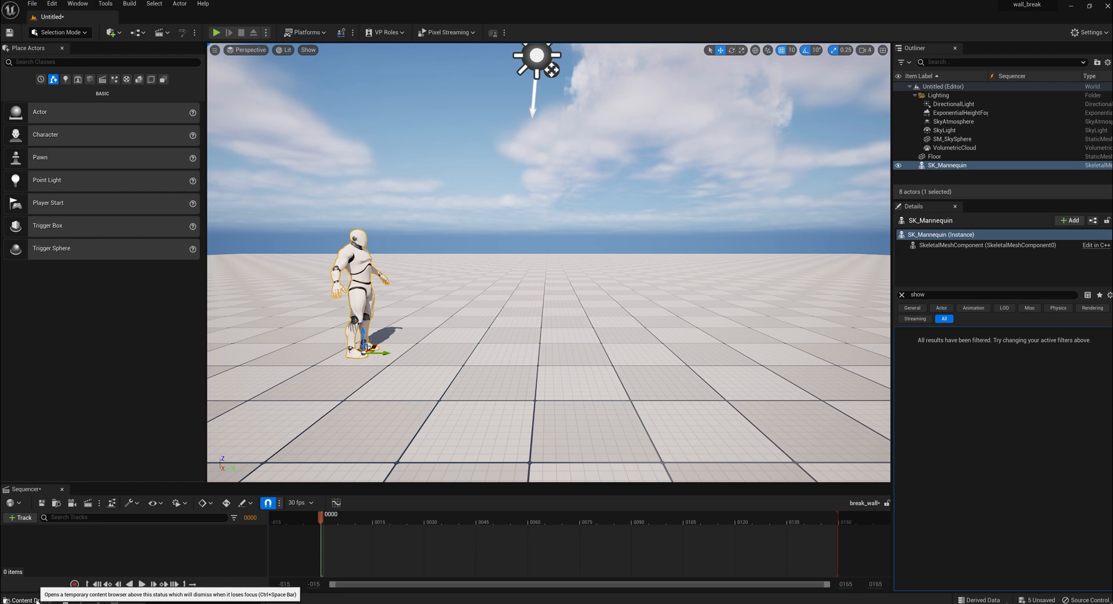
Search StarterContent for 'wall' and place the Wall_400x400 panel beside the mannequin.
click(26, 600)
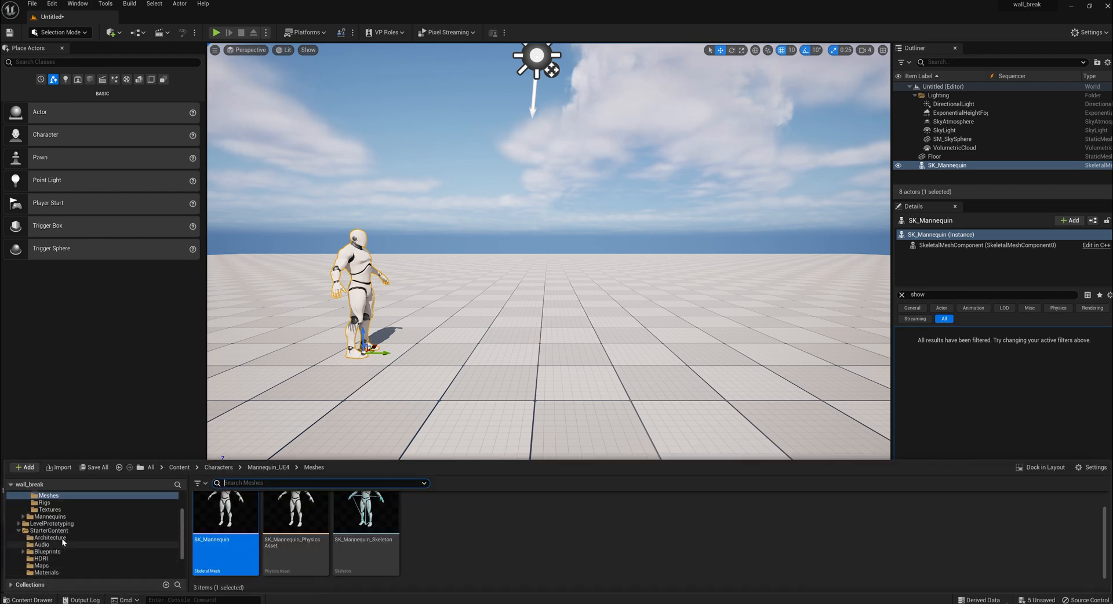
click(48, 530)
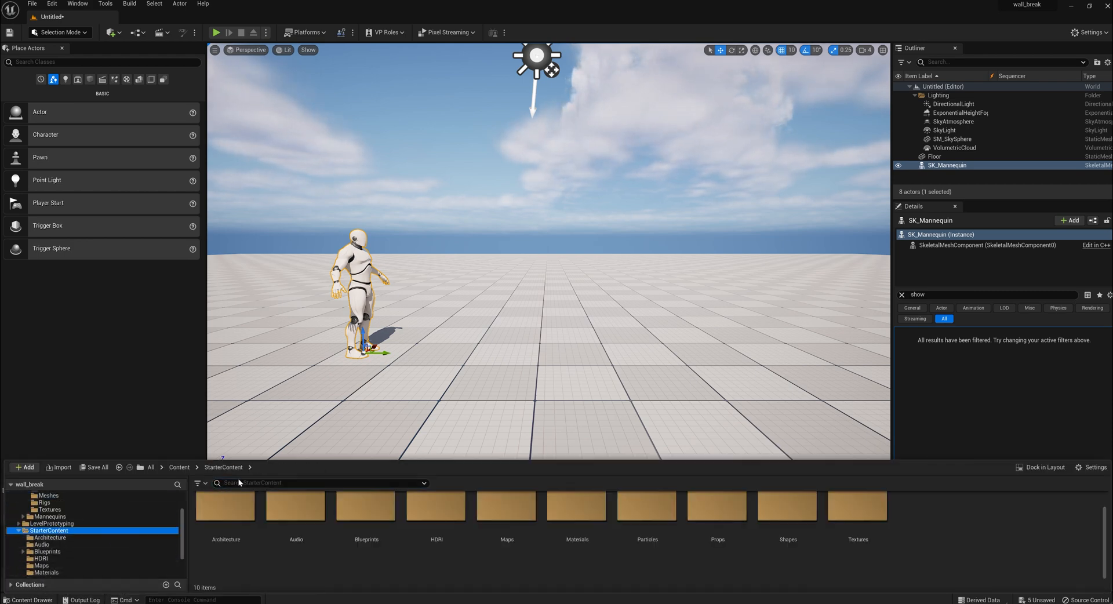
text(w)
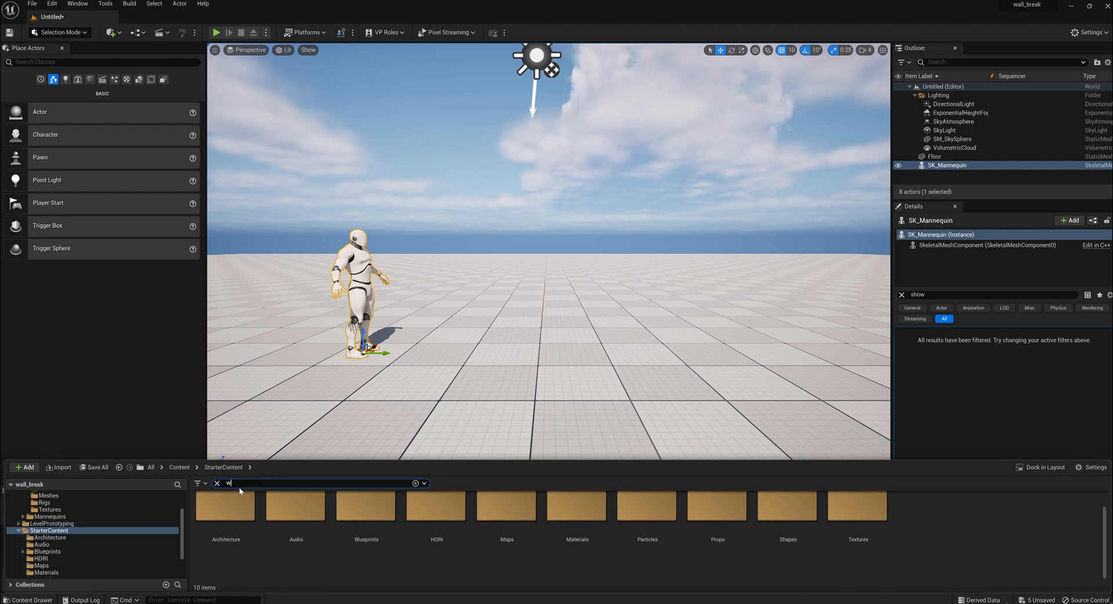
text(all)
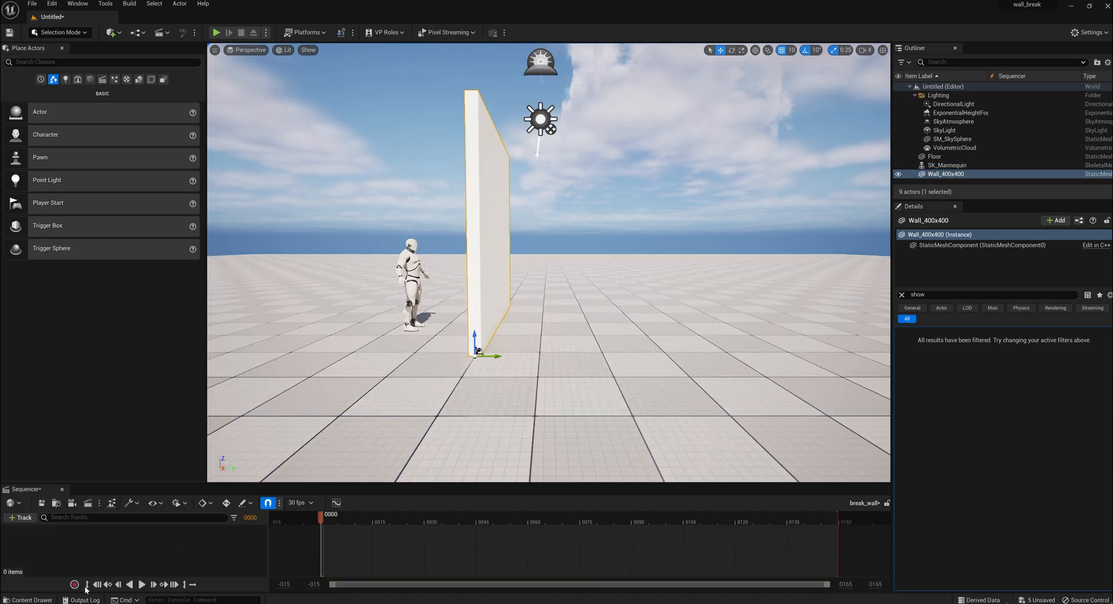
Enable Show Engine Content in the Content Drawer settings.
click(28, 600)
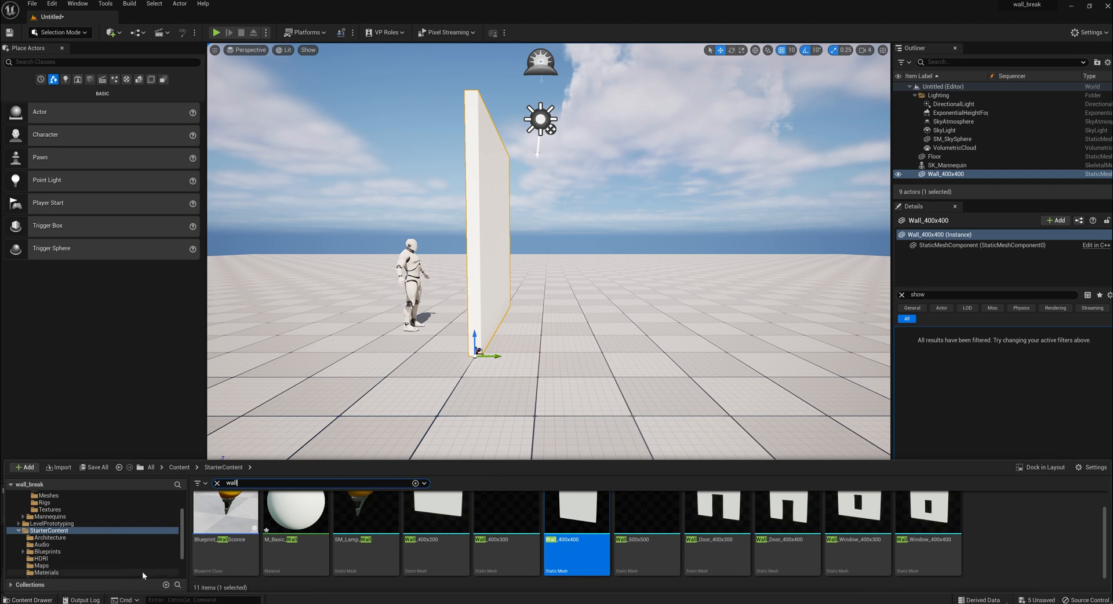
scroll(down, 3)
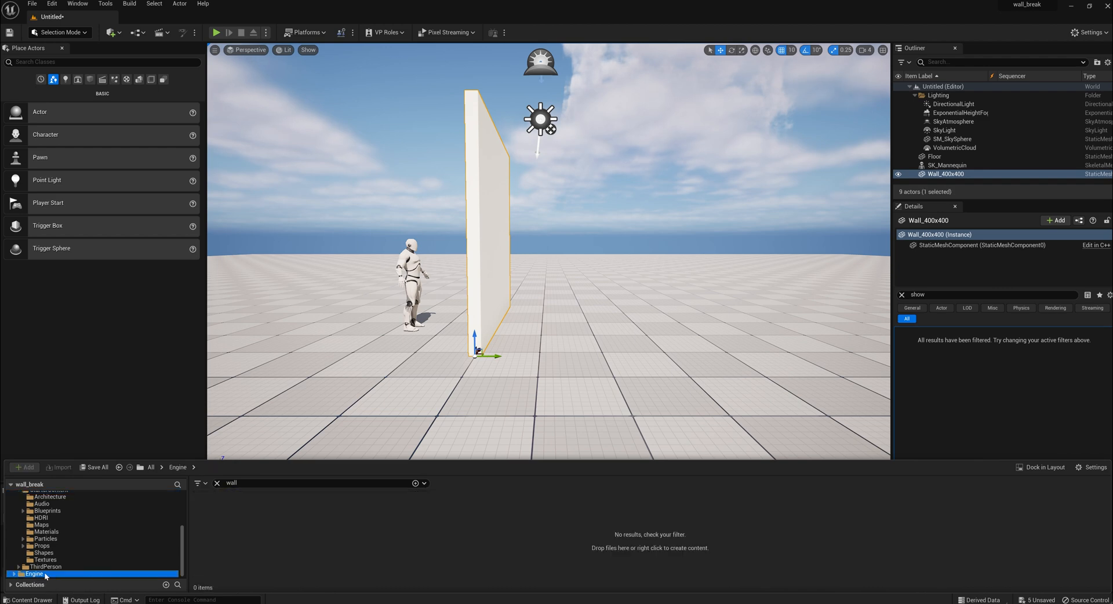
mouse_move(387, 525)
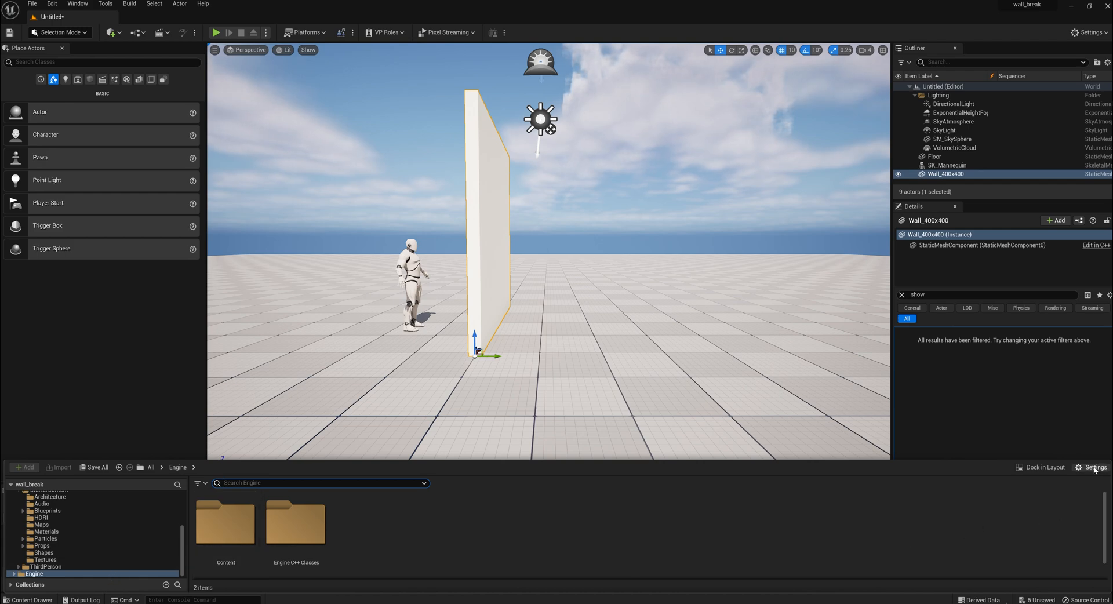
click(1093, 467)
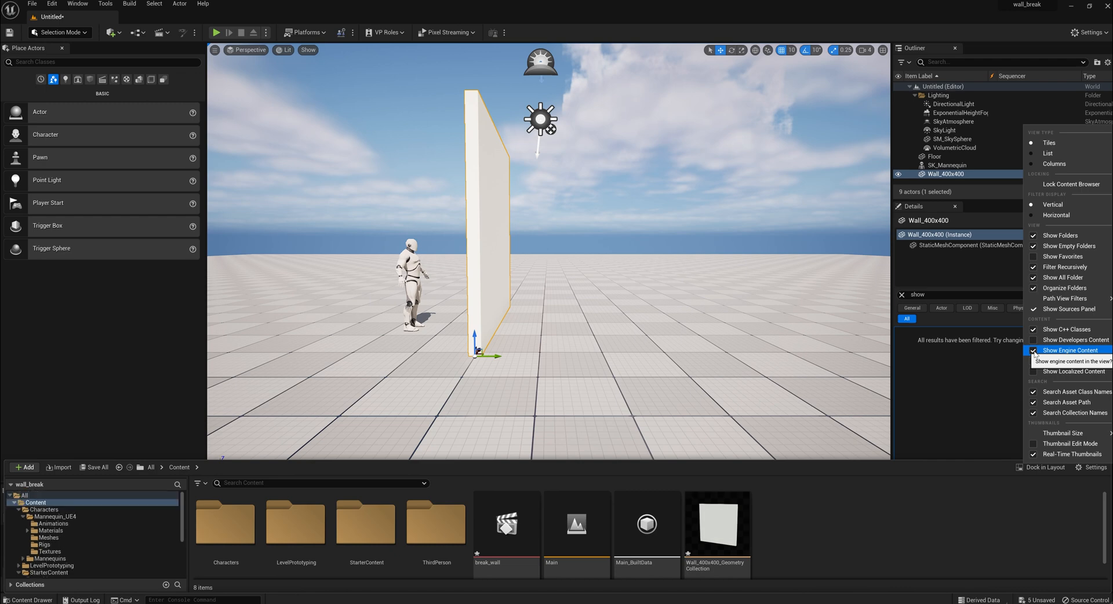
click(1034, 350)
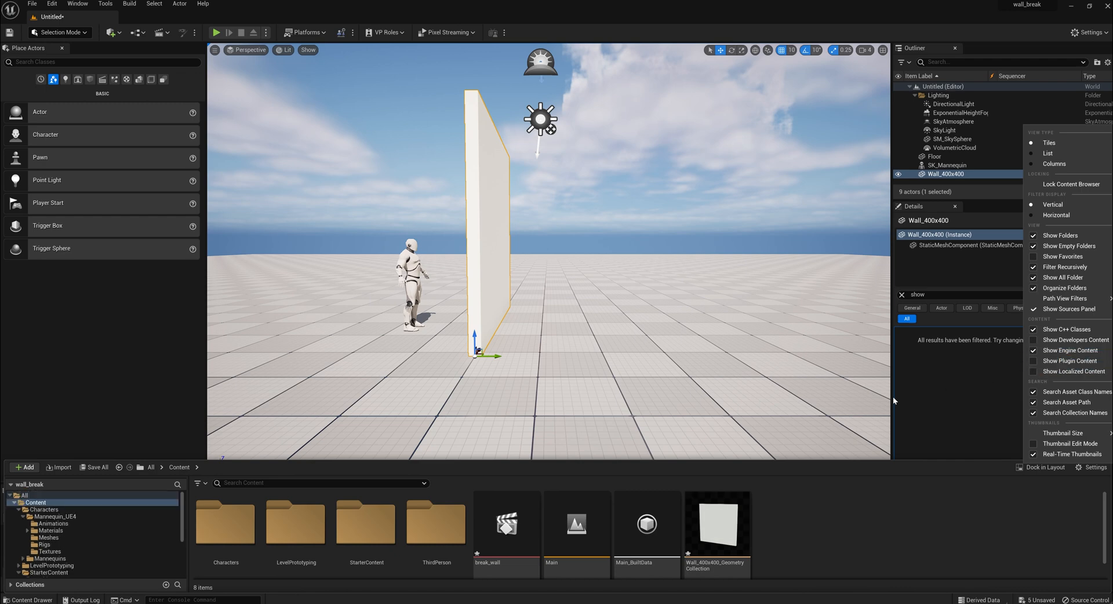
mouse_move(225, 523)
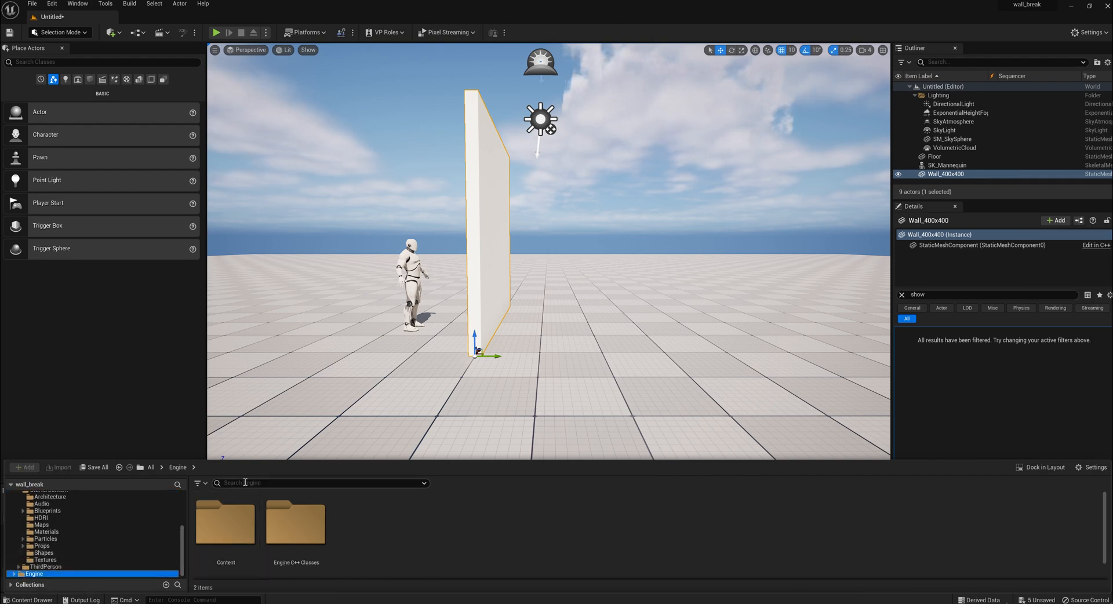
Search the Engine folder for FS_MasterField and place it in the level beside the wall.
text(fa)
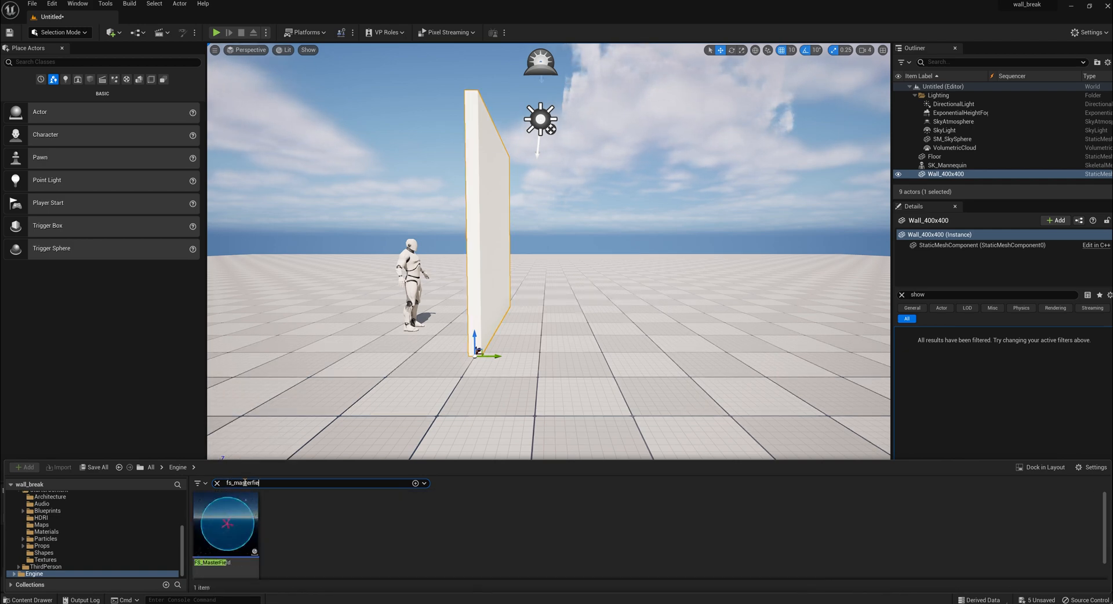
click(226, 524)
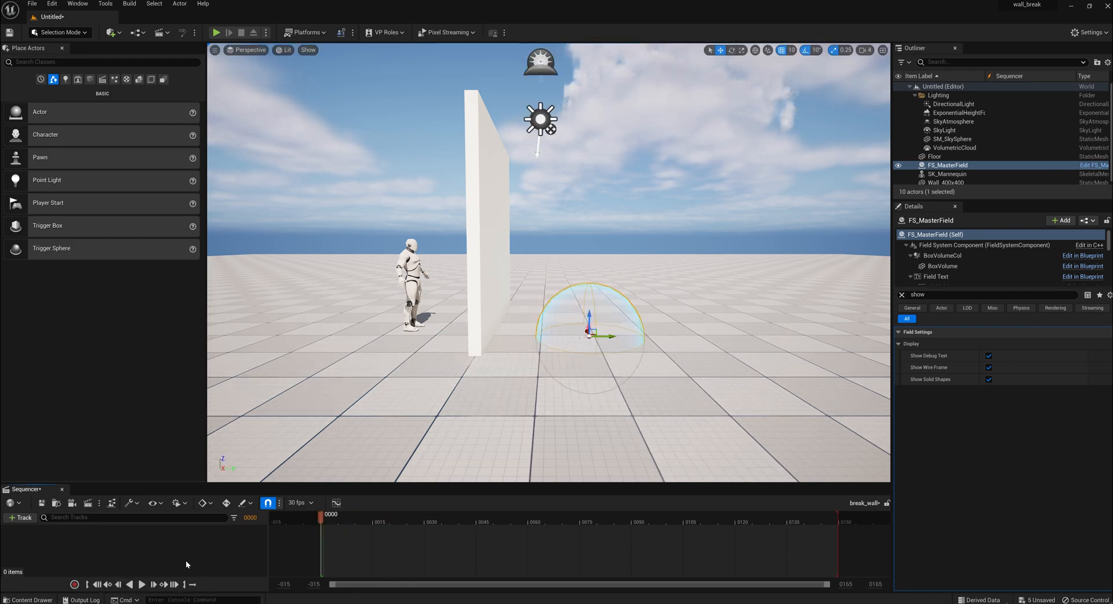
mouse_move(142, 584)
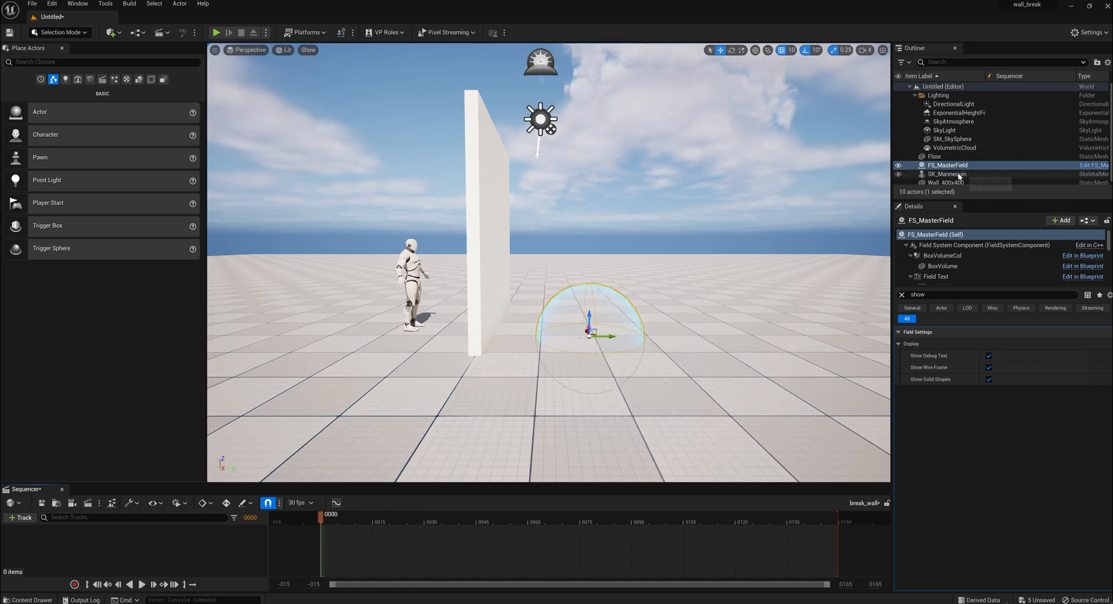
Bind SK_Mannequin to the sequence with a Jog_Fwd animation section ending at frame 59.
click(948, 174)
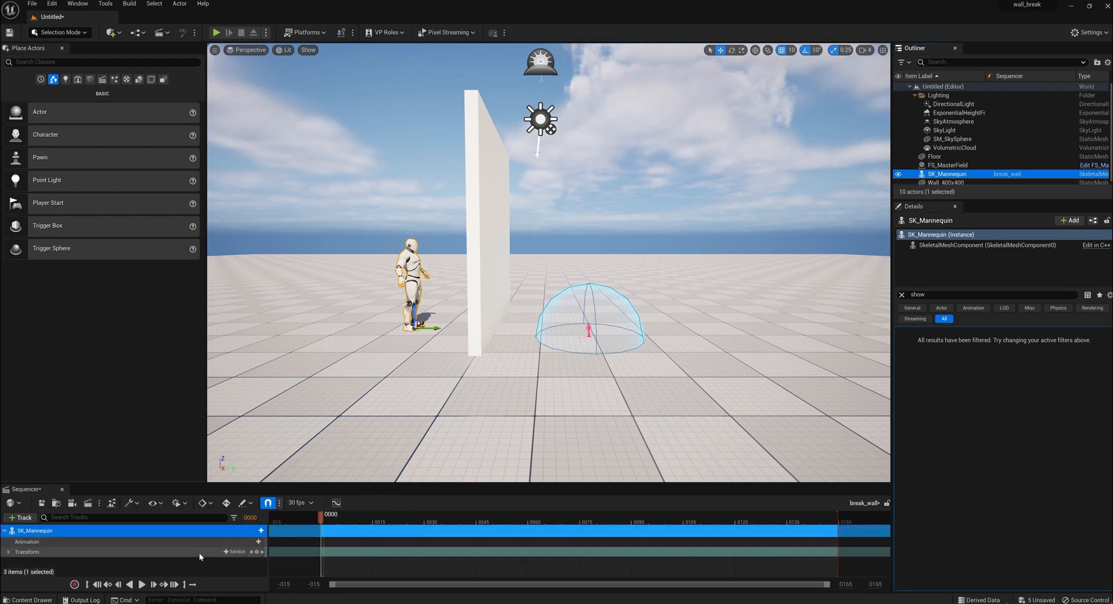
click(259, 542)
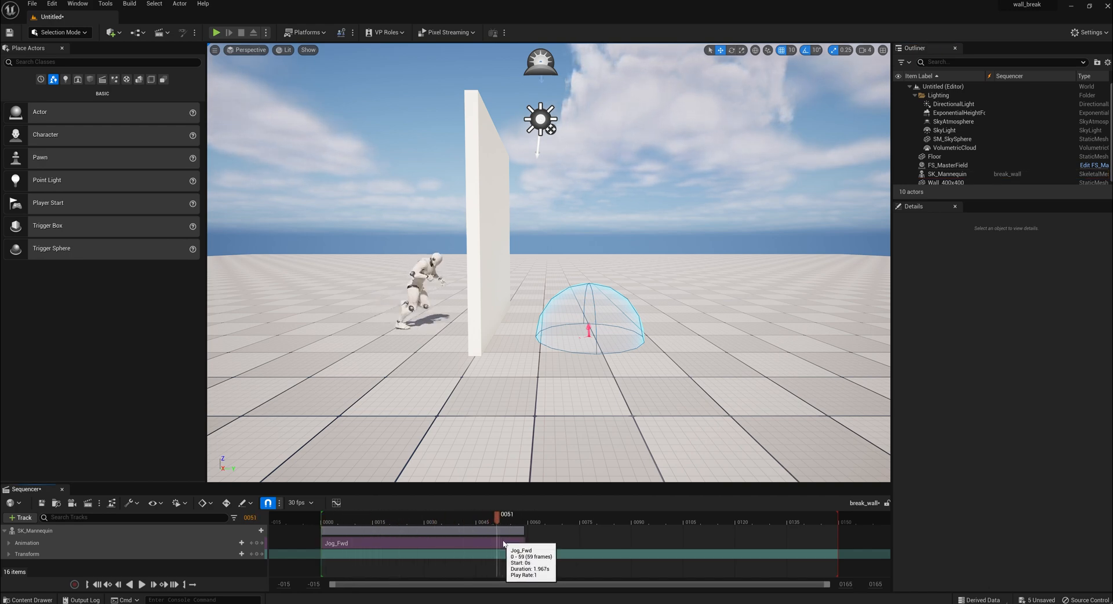
drag(505, 513, 382, 513)
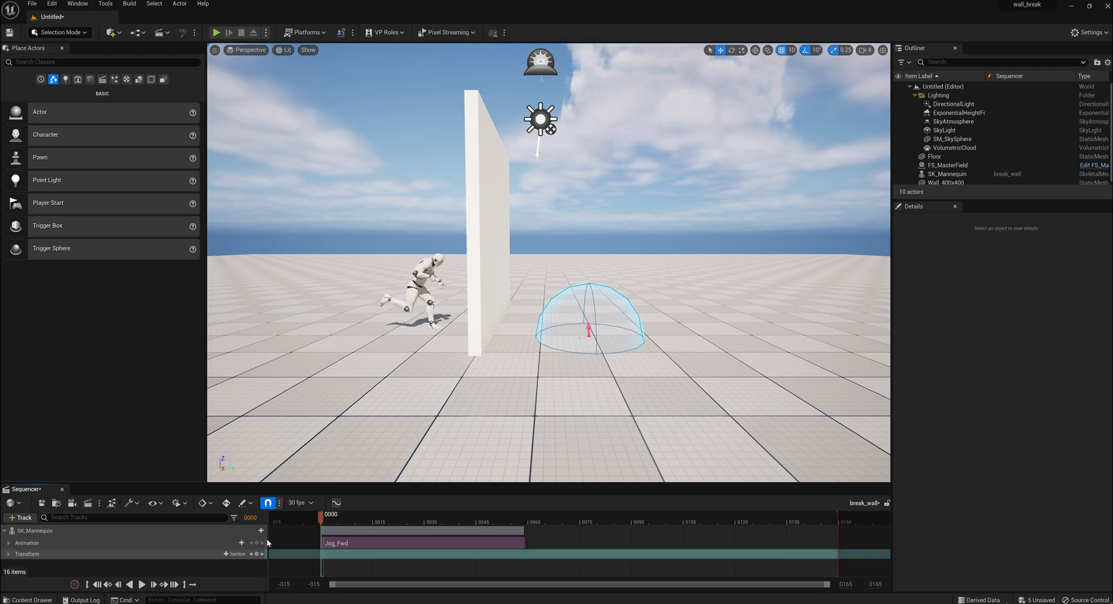
mouse_move(258, 554)
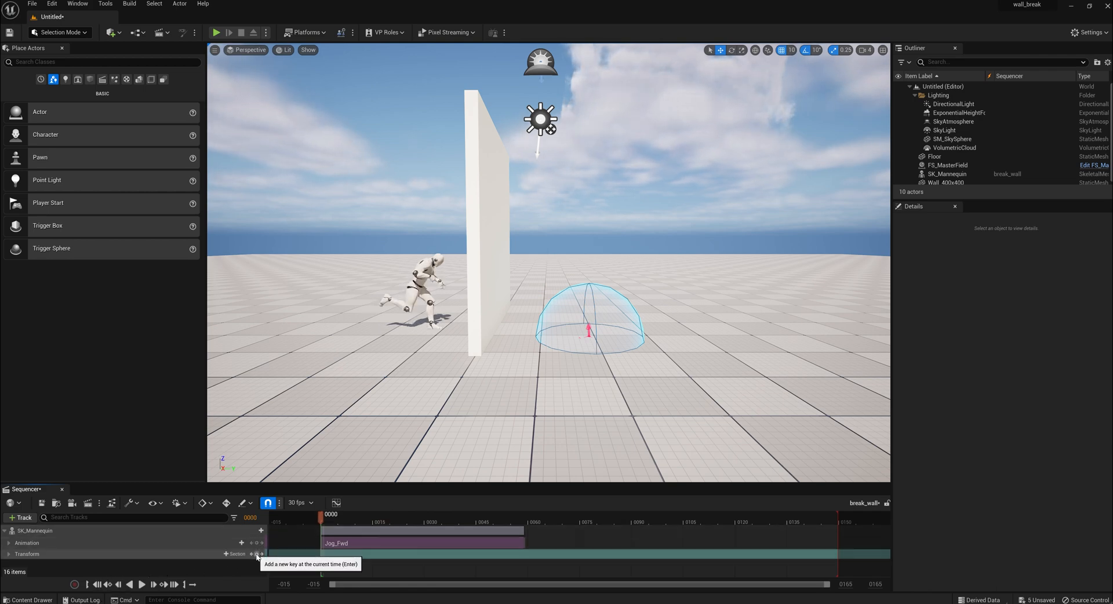
Key the mannequin's transform at frame 0 and its moved location at frame 59.
click(479, 514)
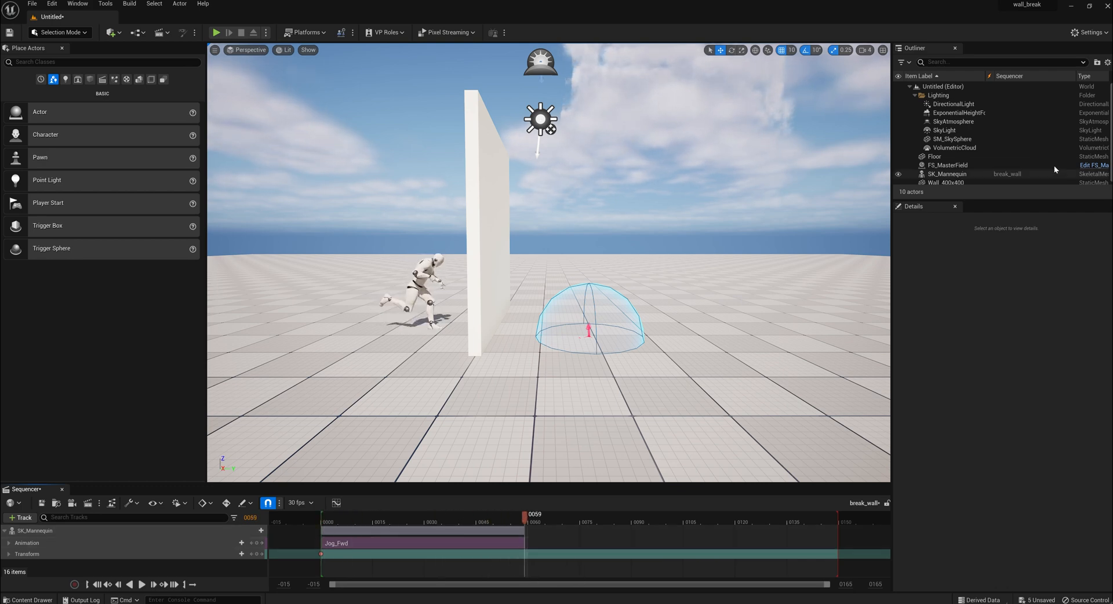
click(947, 174)
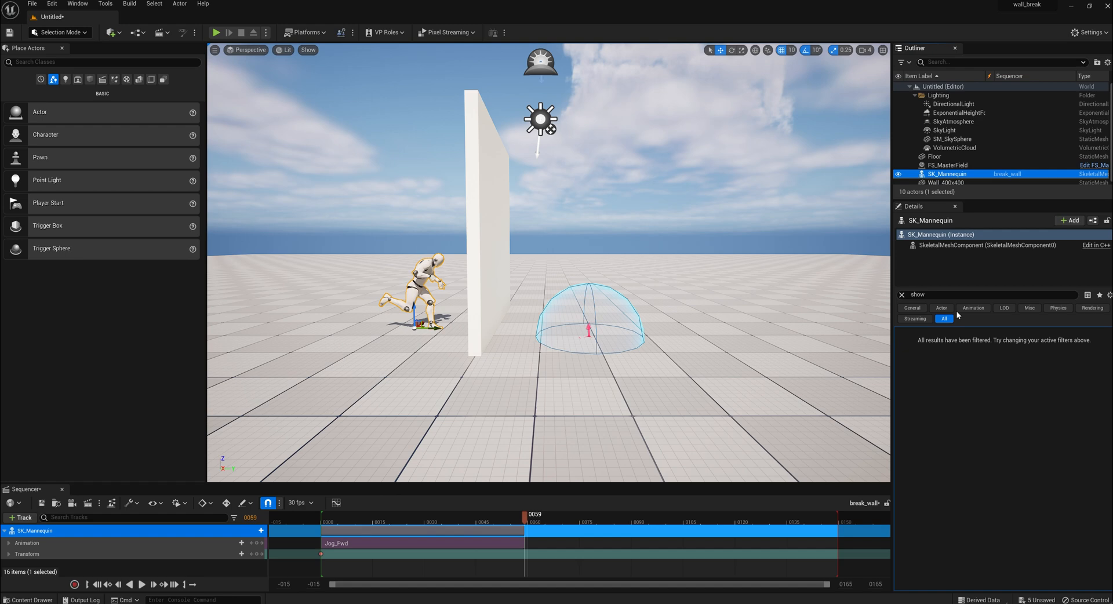
click(987, 294)
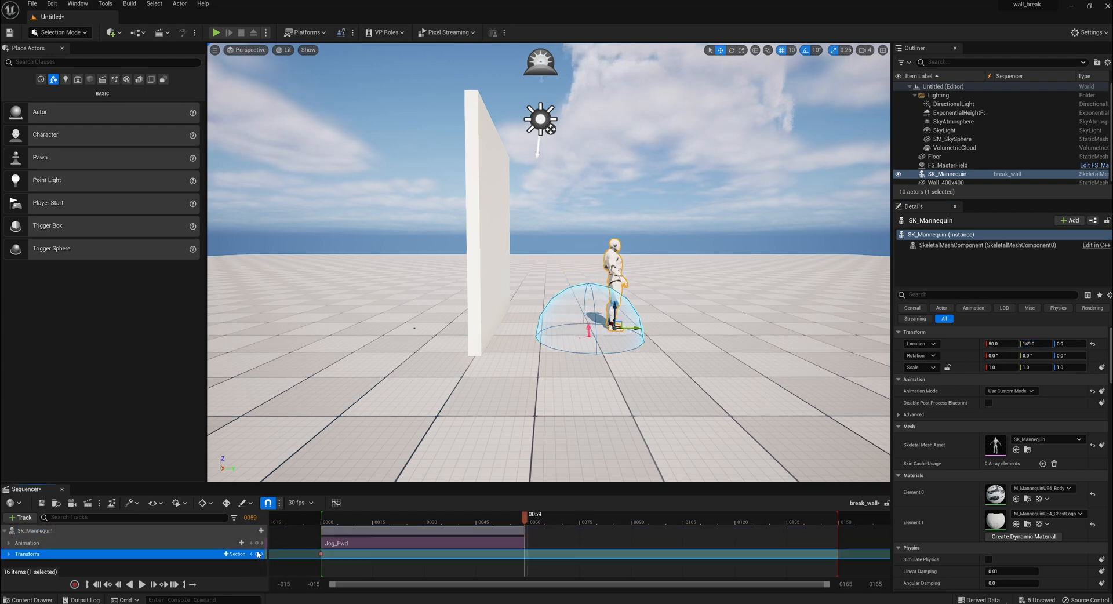
click(259, 554)
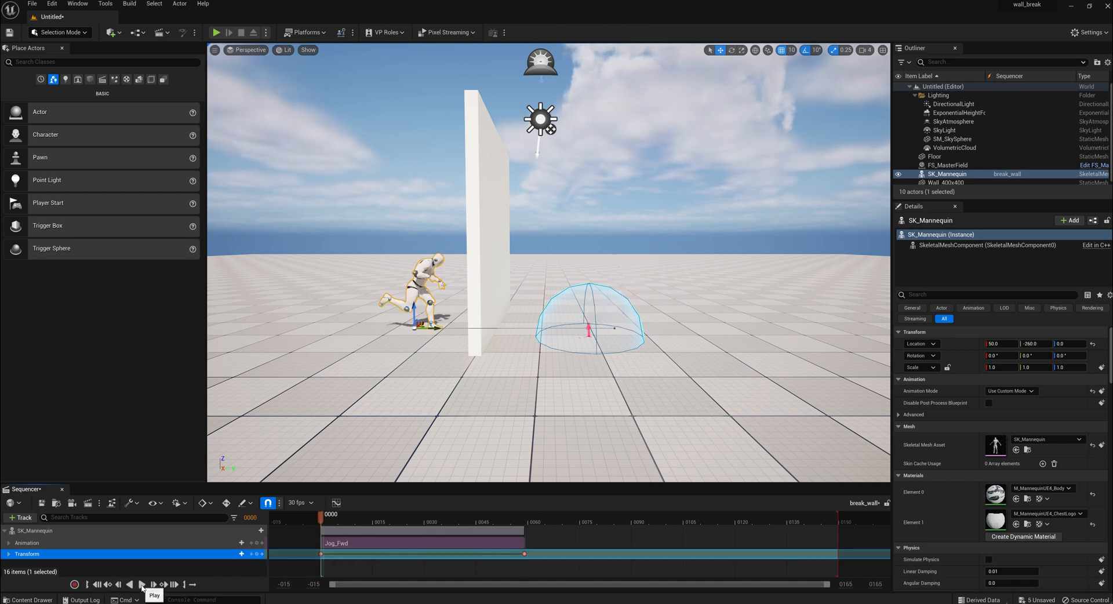
Play back the sequence to check the jog, then return to the start.
click(141, 584)
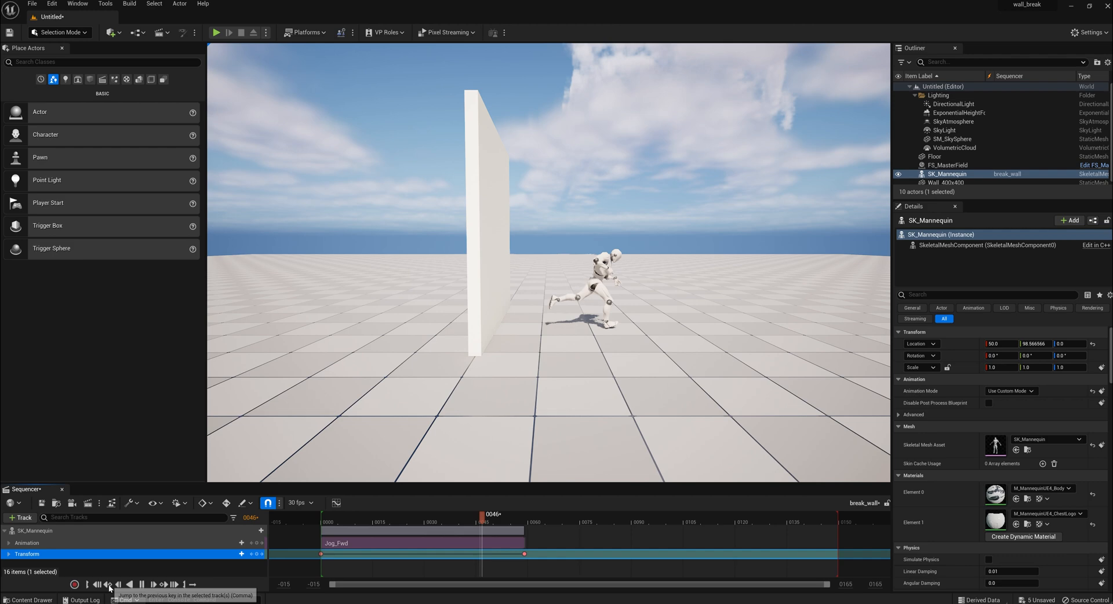
click(948, 165)
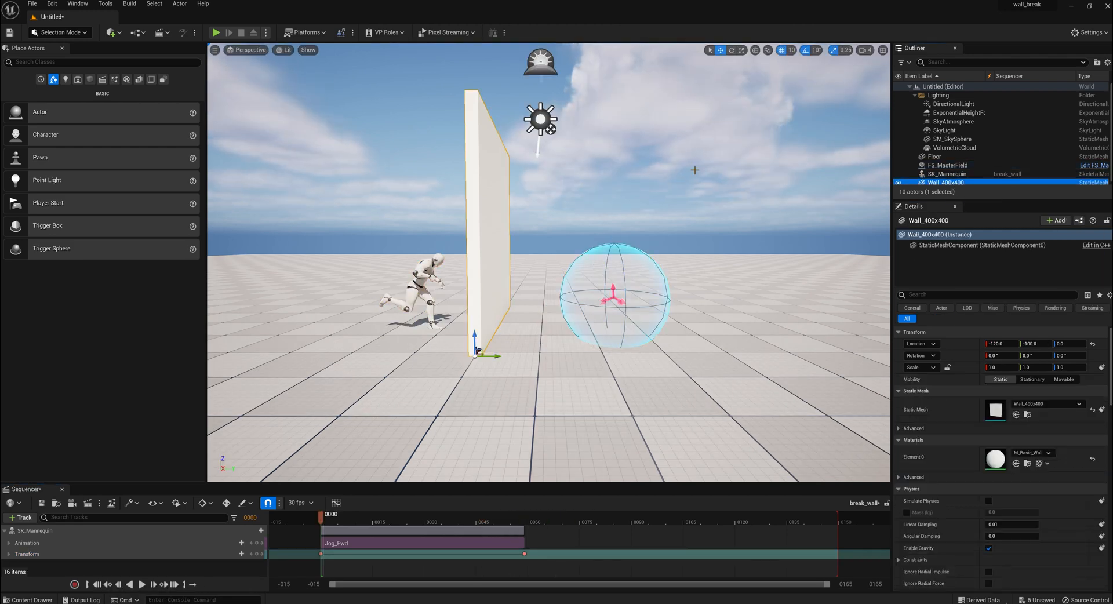
In Fracture Mode, create a new geometry collection from the wall.
click(60, 33)
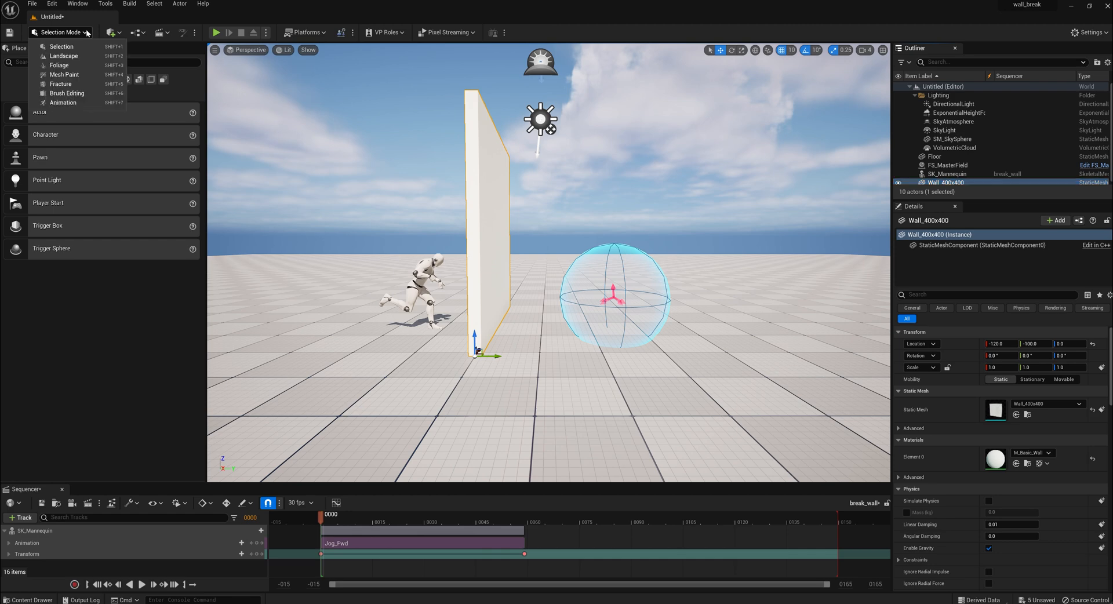
click(61, 83)
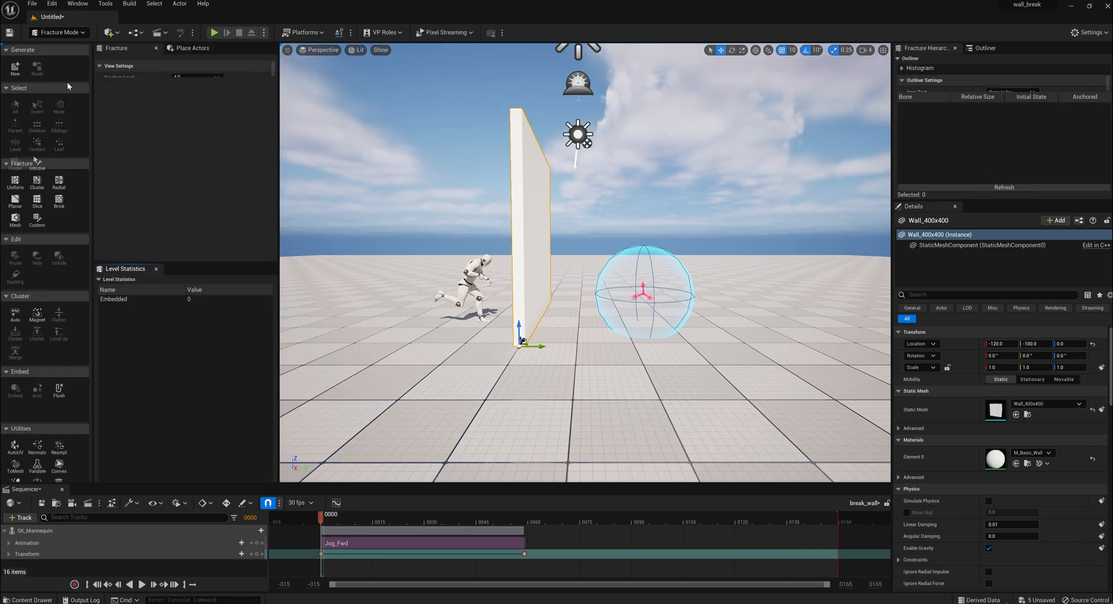
mouse_move(14, 67)
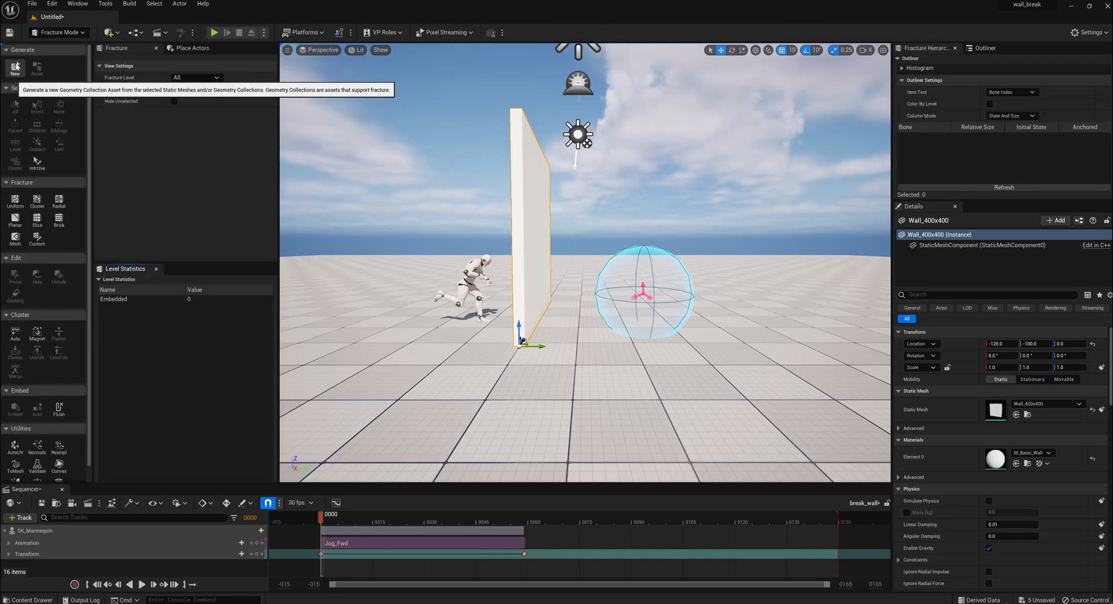
click(15, 69)
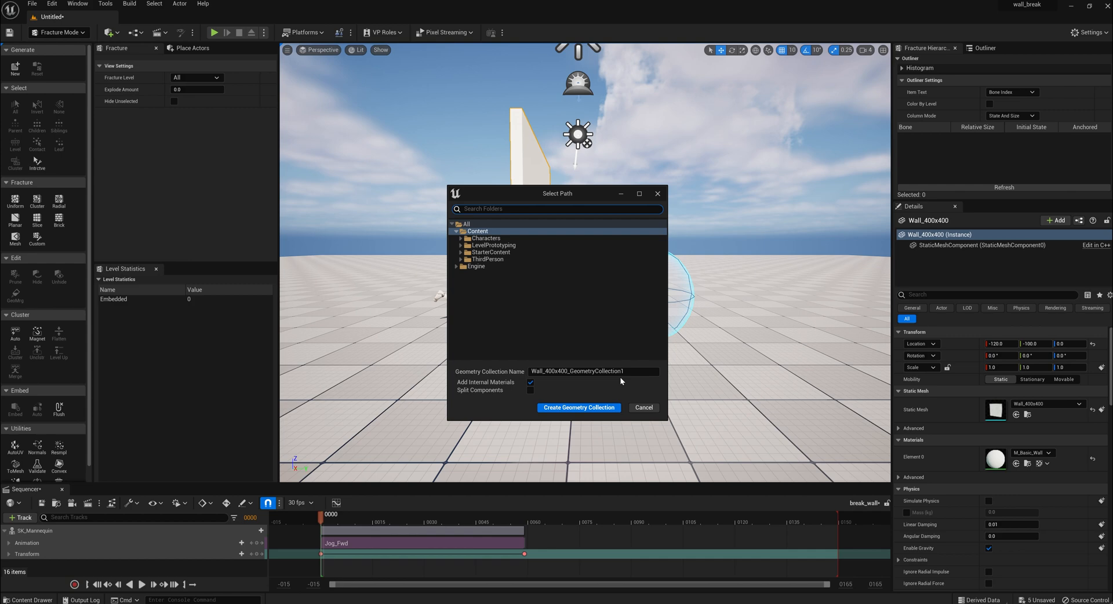
click(579, 407)
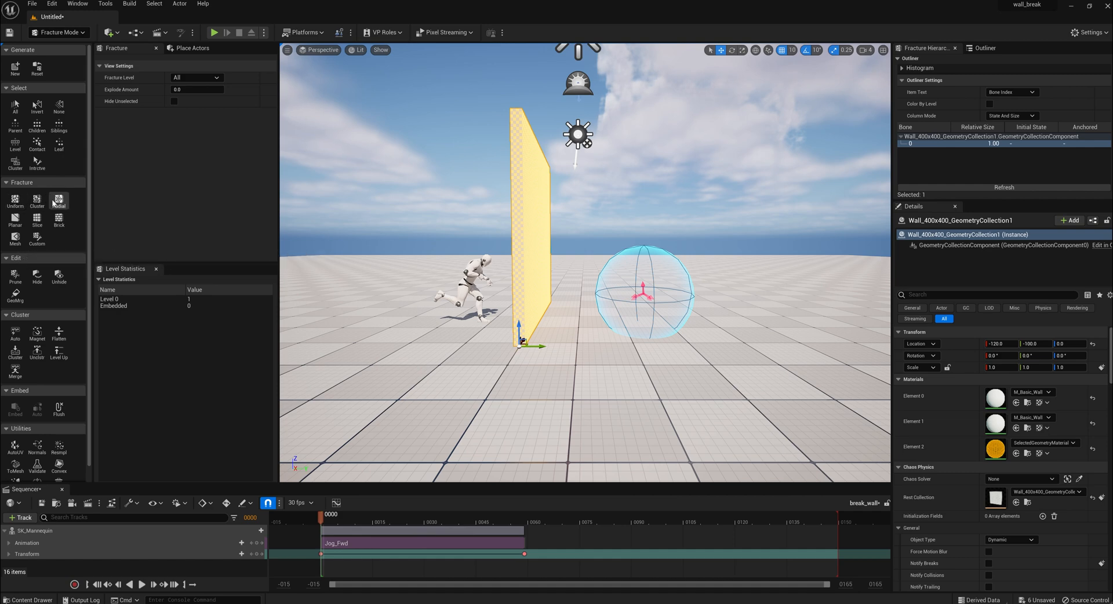
Fracture the wall collection into 20 uniform Voronoi pieces.
click(15, 201)
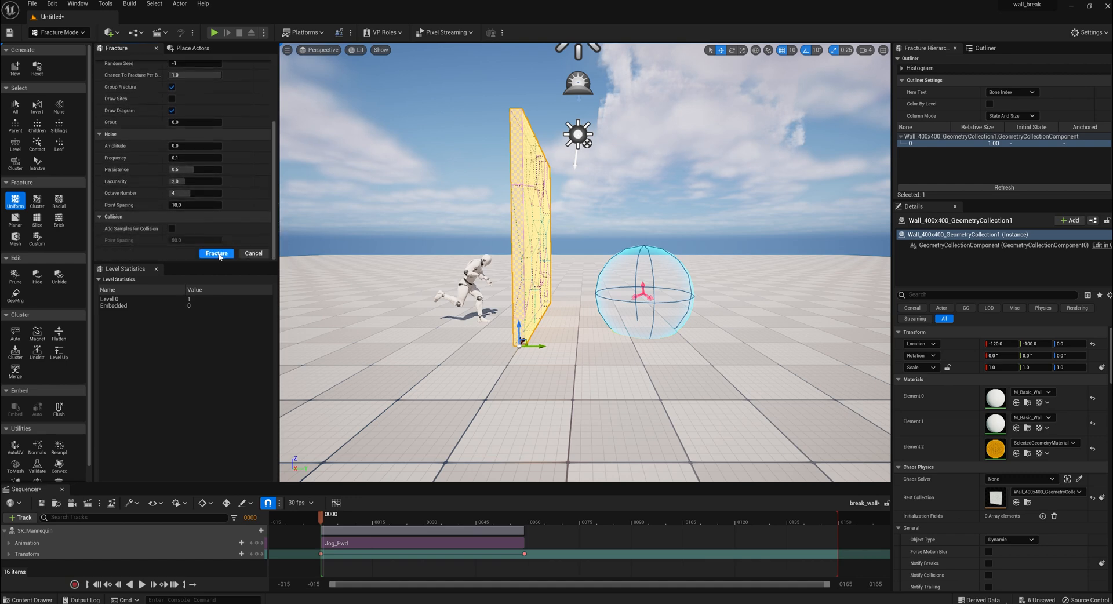
click(217, 254)
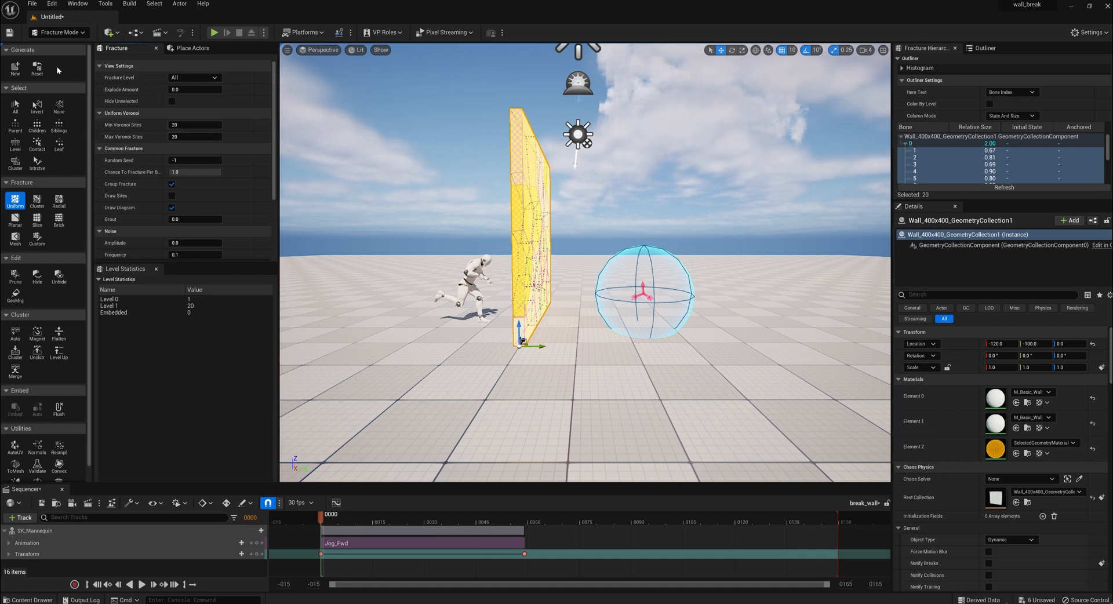
click(59, 33)
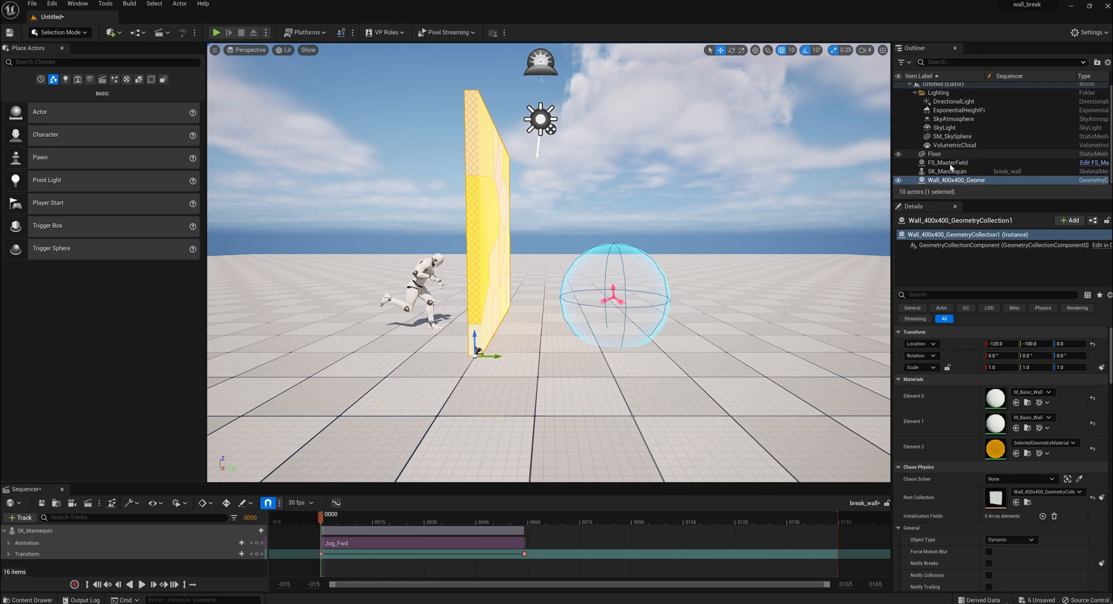
mouse_move(957, 180)
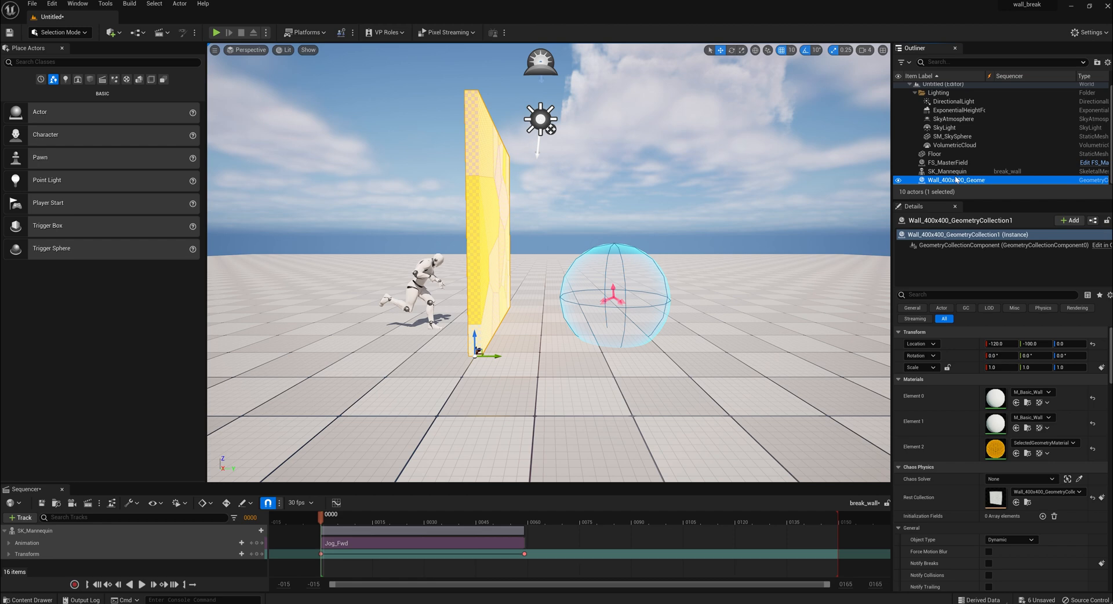
Uncheck Show Bone Colors on the wall geometry collection.
click(987, 294)
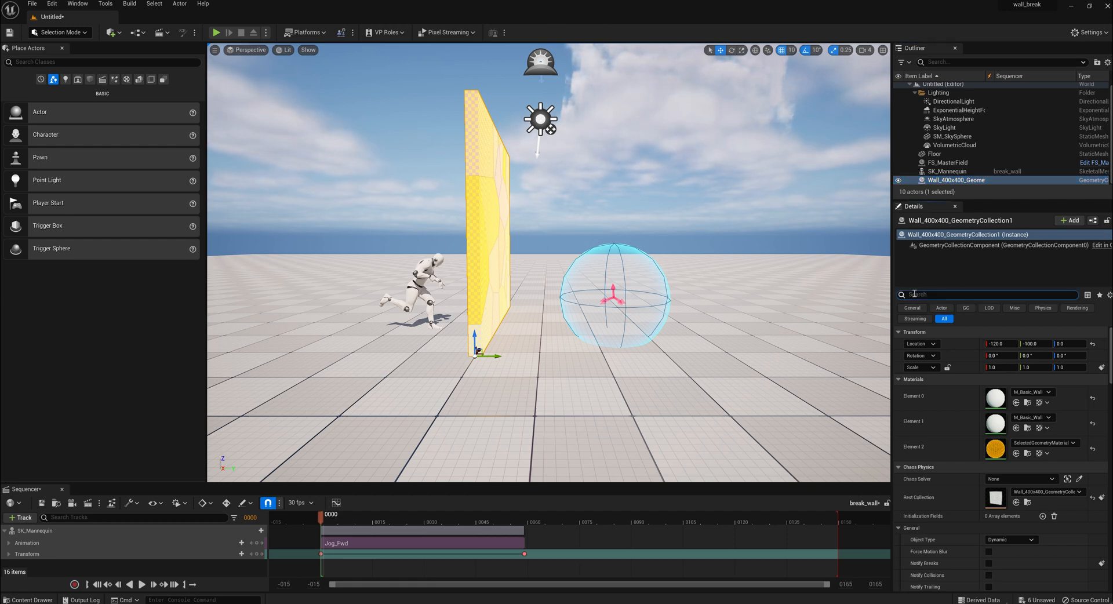
text(show)
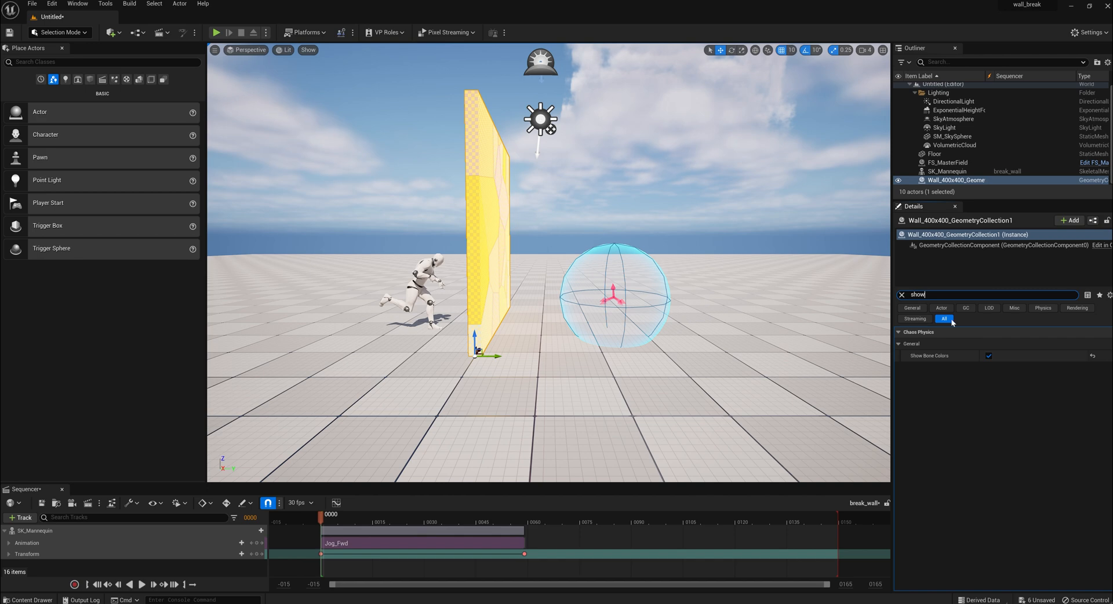
click(989, 356)
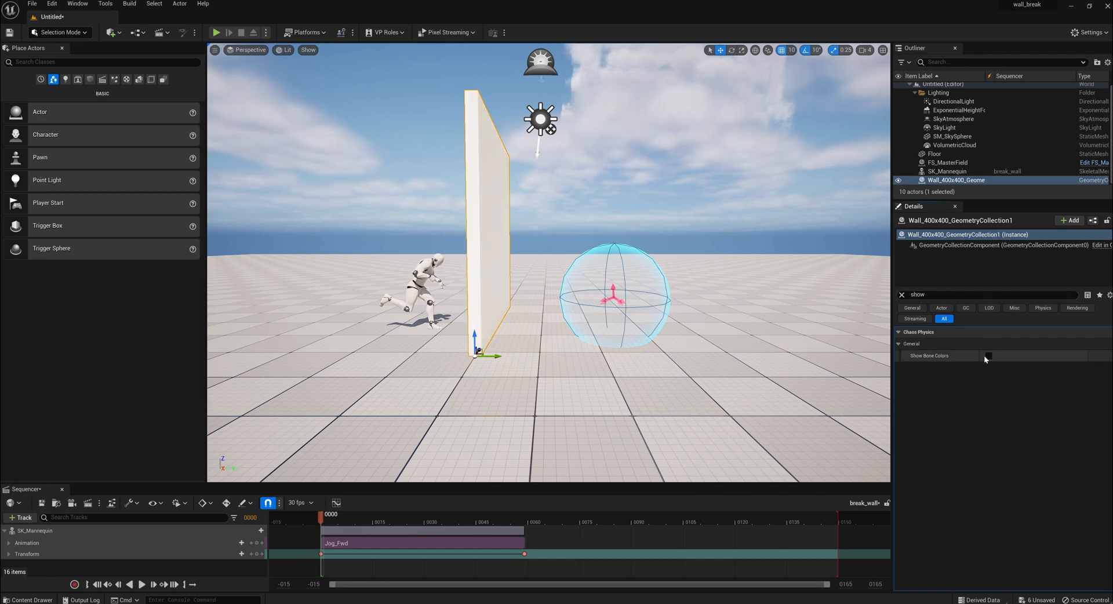
click(994, 294)
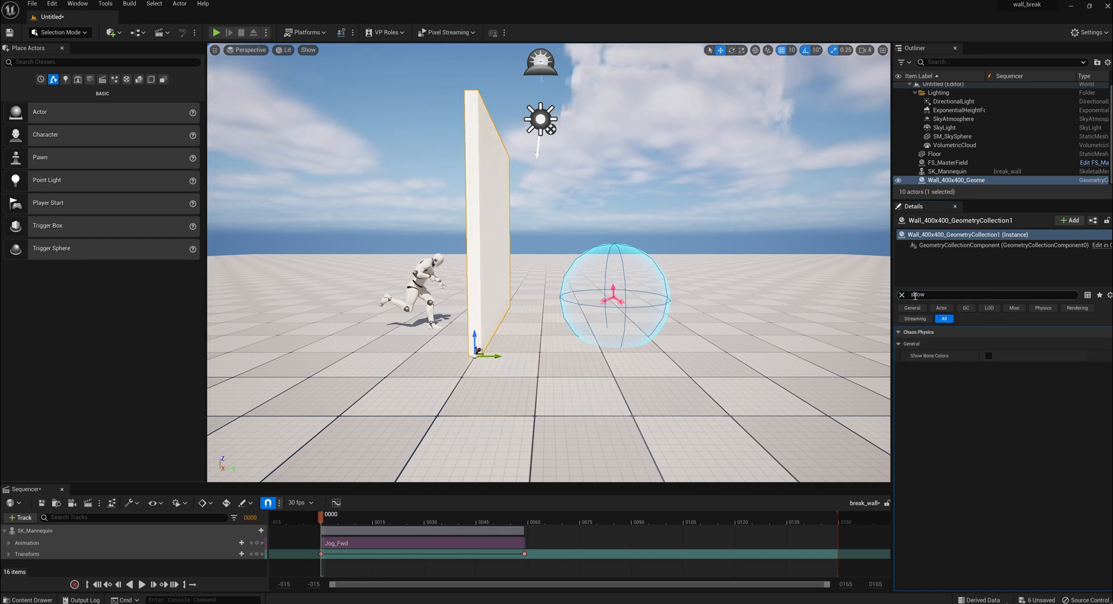
click(902, 295)
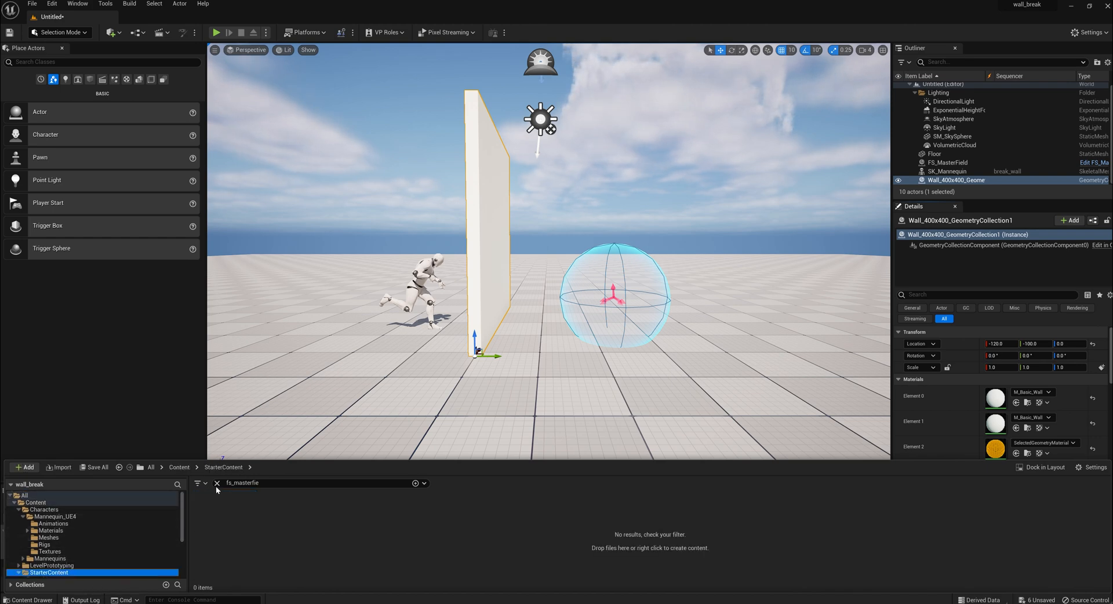
Assign M_Concrete_Poured to the wall's material element slots.
click(217, 482)
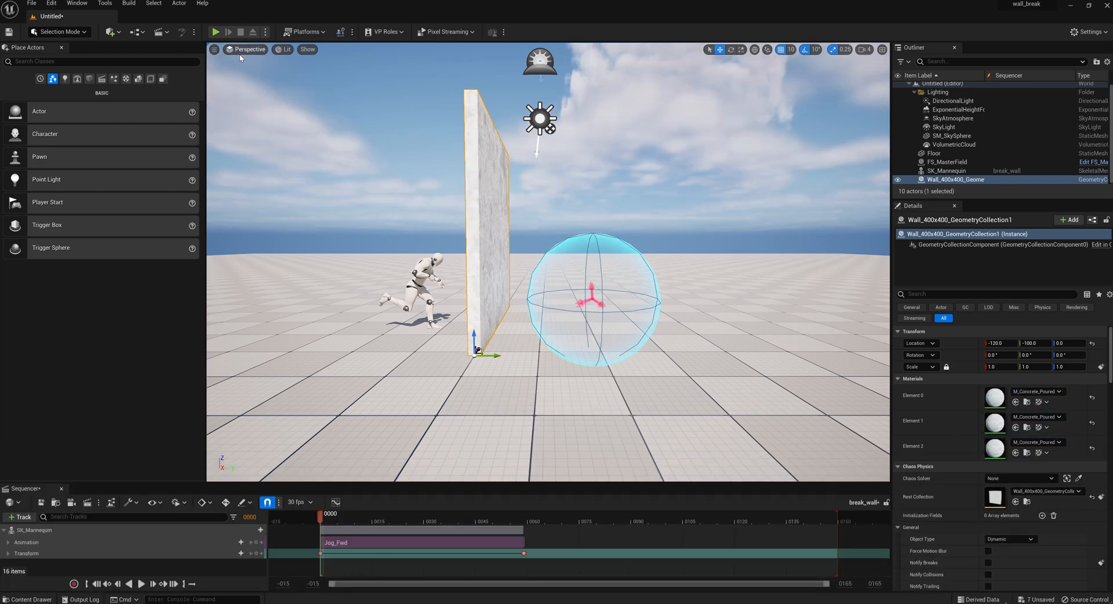
mouse_move(215, 32)
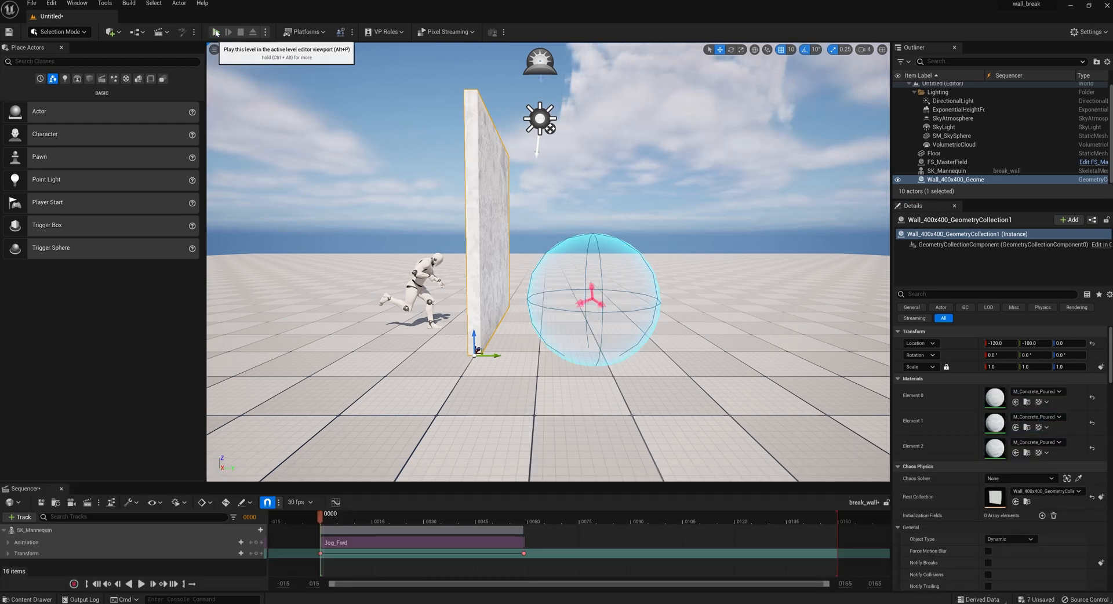
click(216, 33)
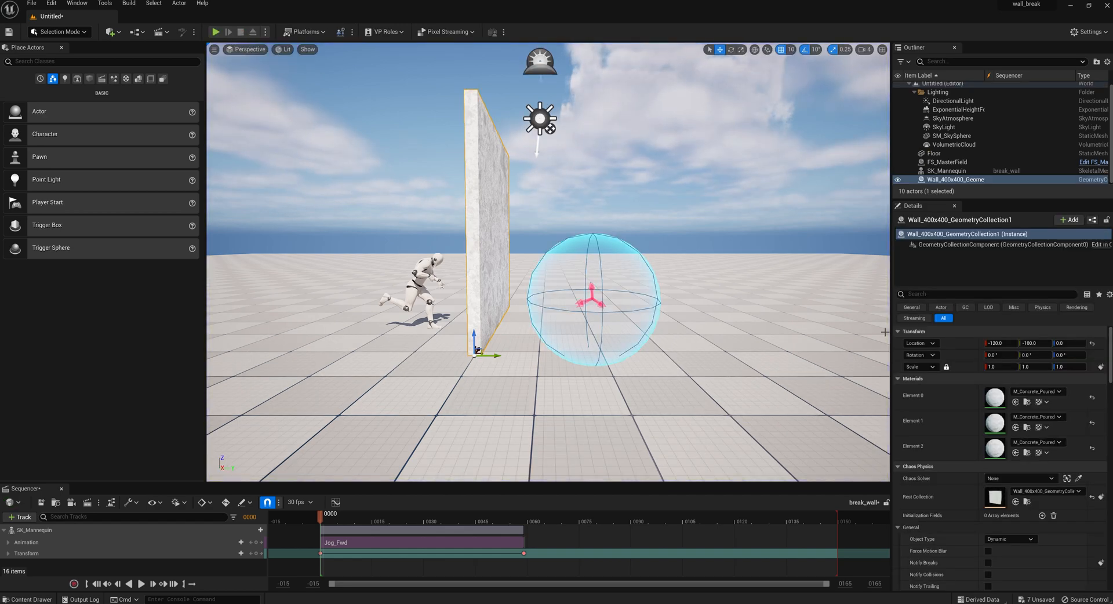
mouse_move(1021, 353)
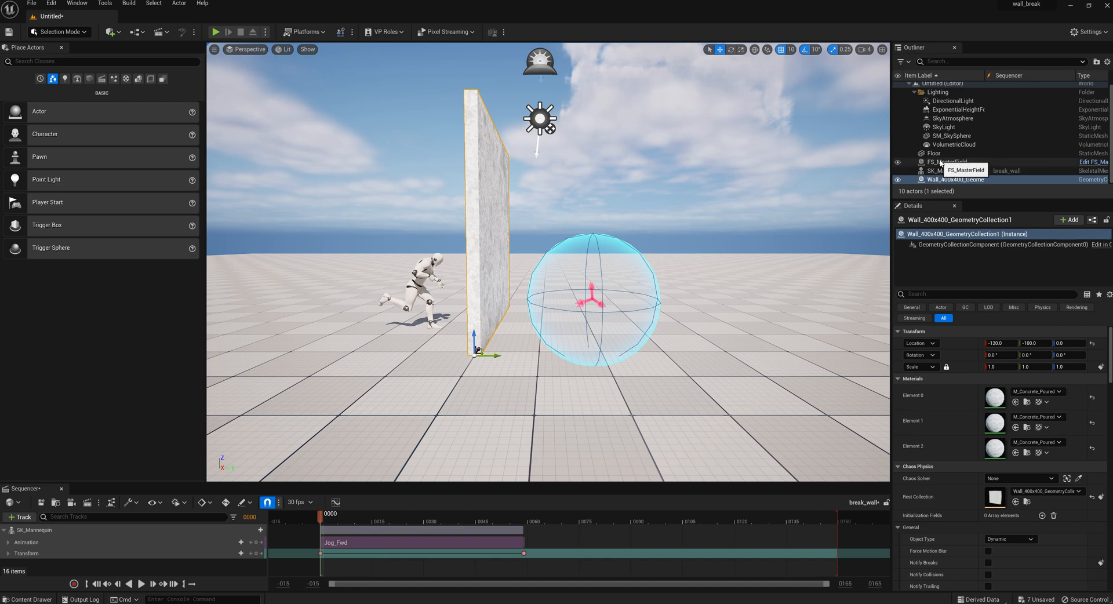
Move FS_MasterField onto the wall and run a test simulation that shatters it.
click(946, 162)
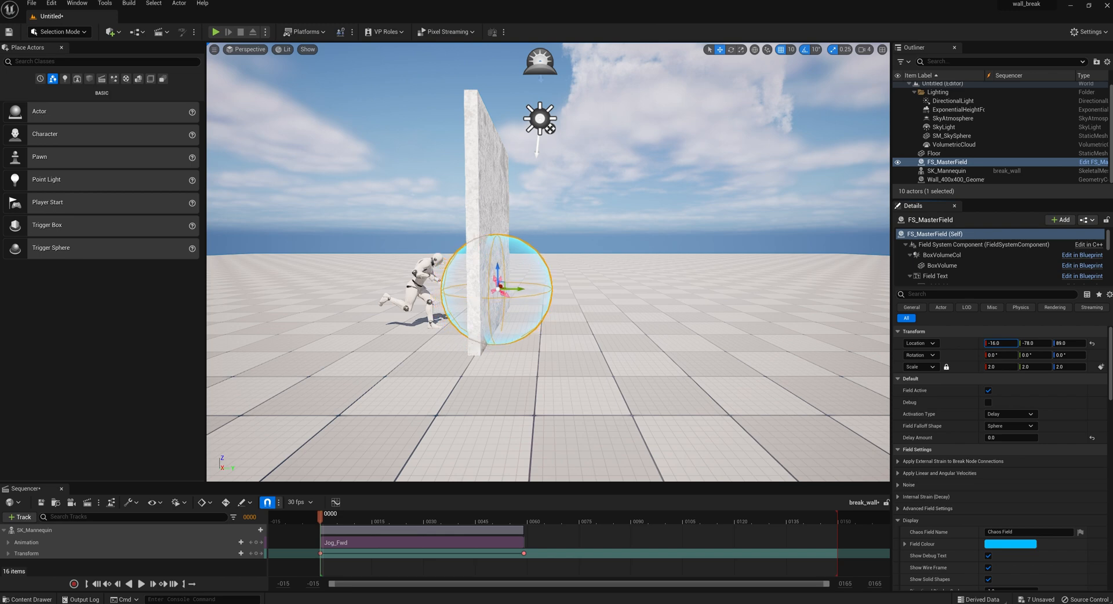
mouse_move(217, 32)
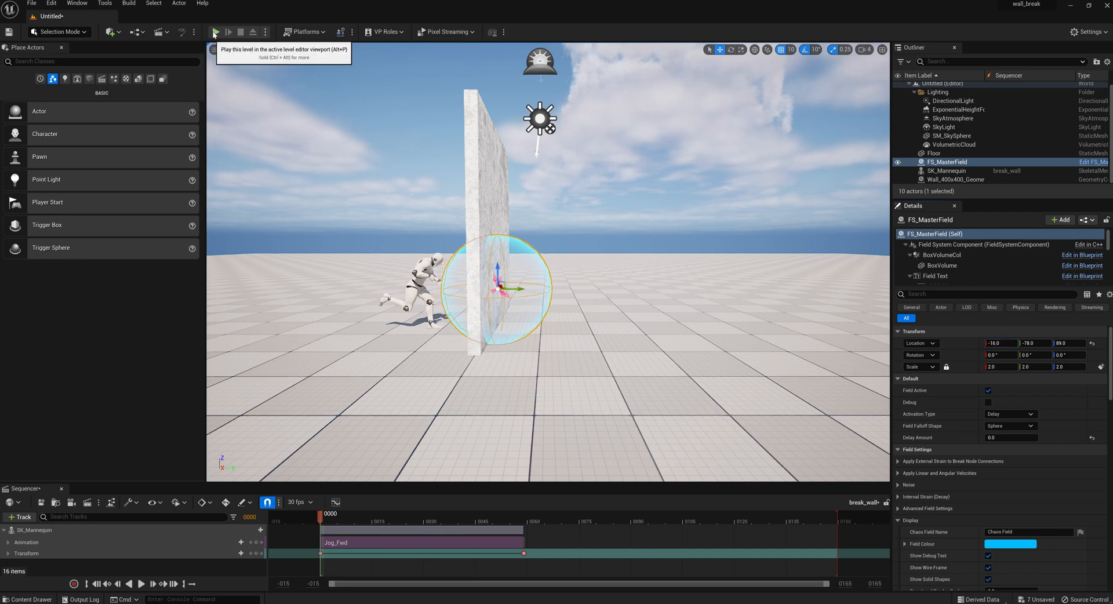
click(217, 32)
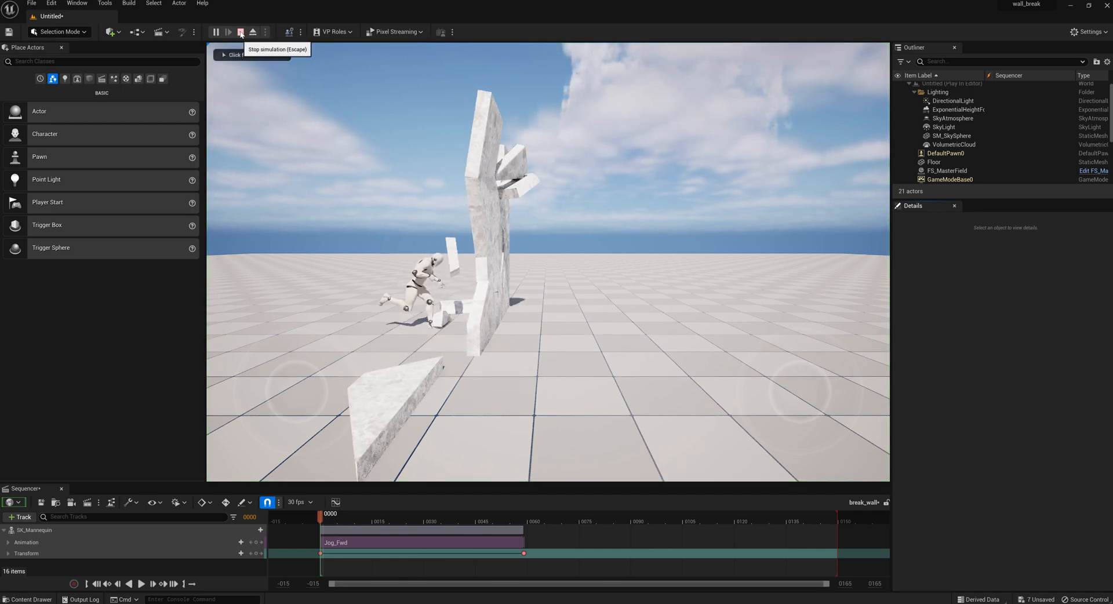
click(240, 33)
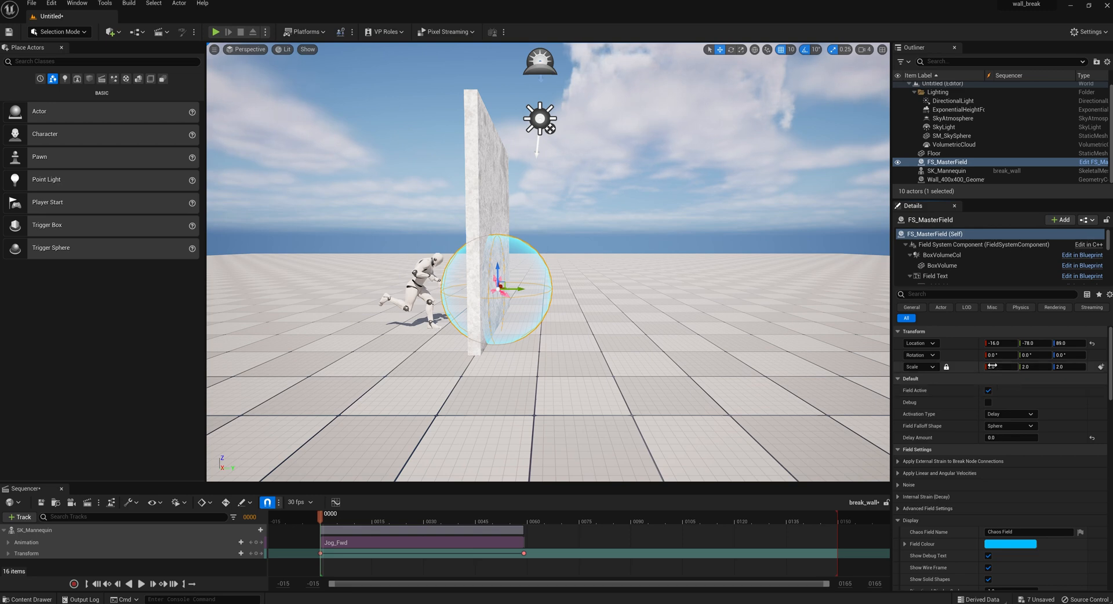
Set FS_MasterField scale to 4.0 and simulate the wall break with the larger field.
text(4.0)
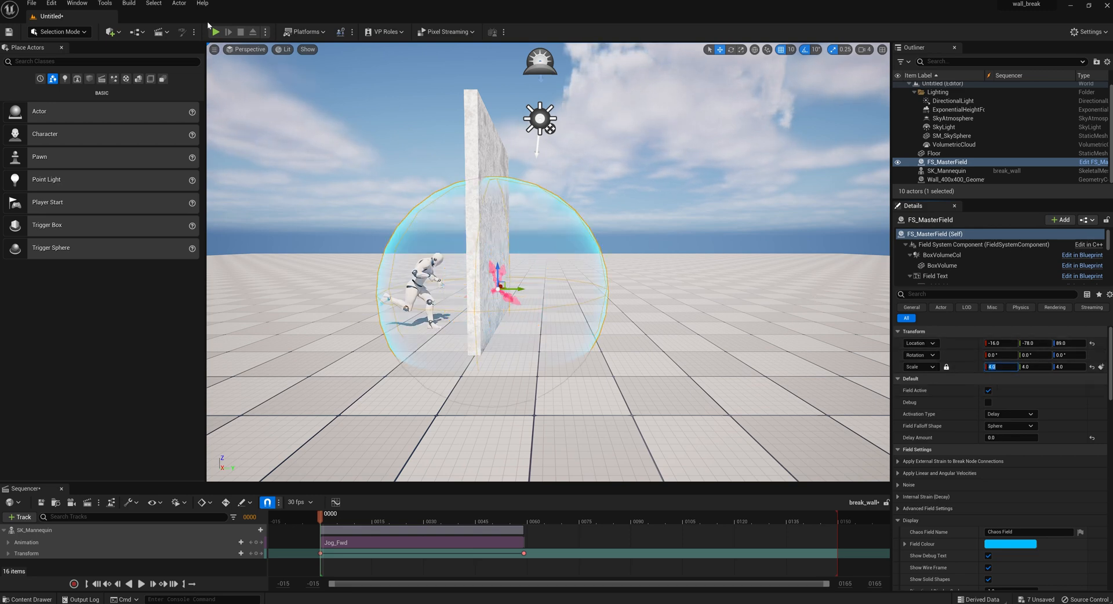
mouse_move(217, 33)
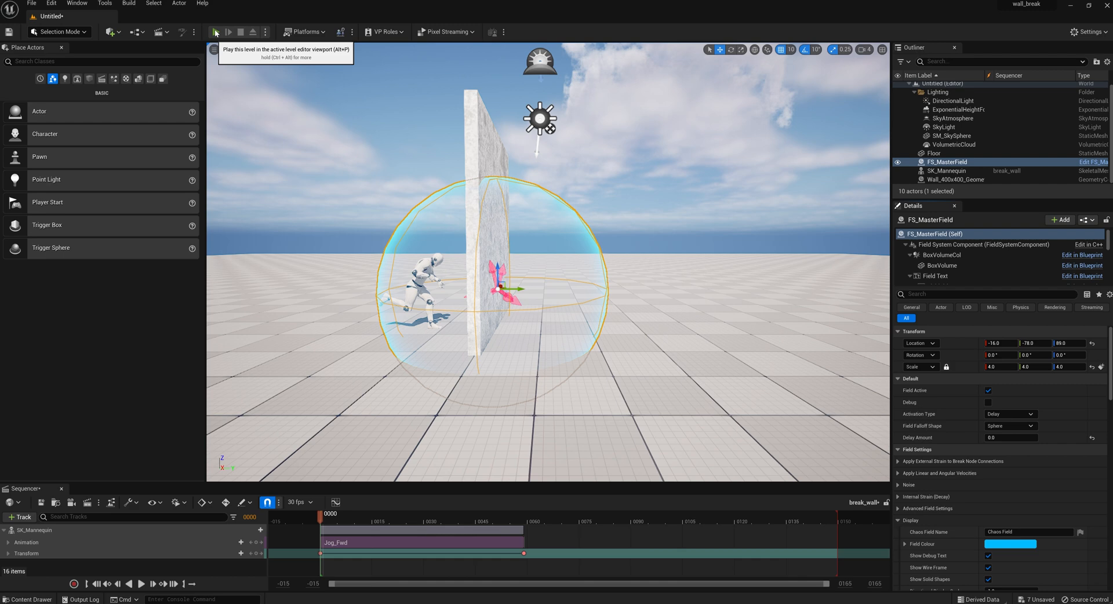
click(216, 32)
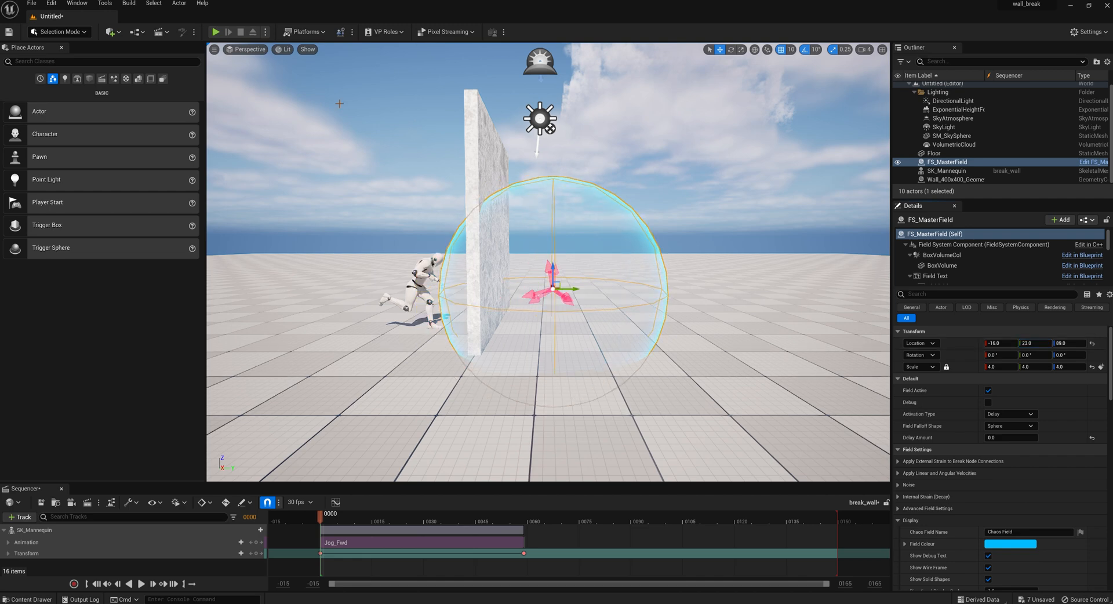
mouse_move(216, 31)
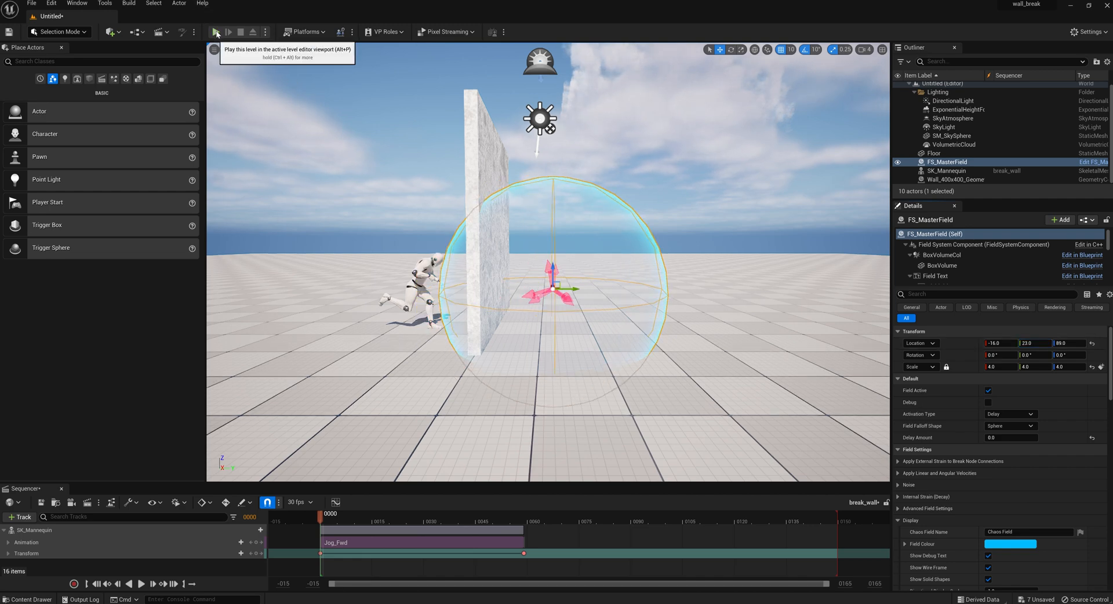
click(215, 31)
text(-233)
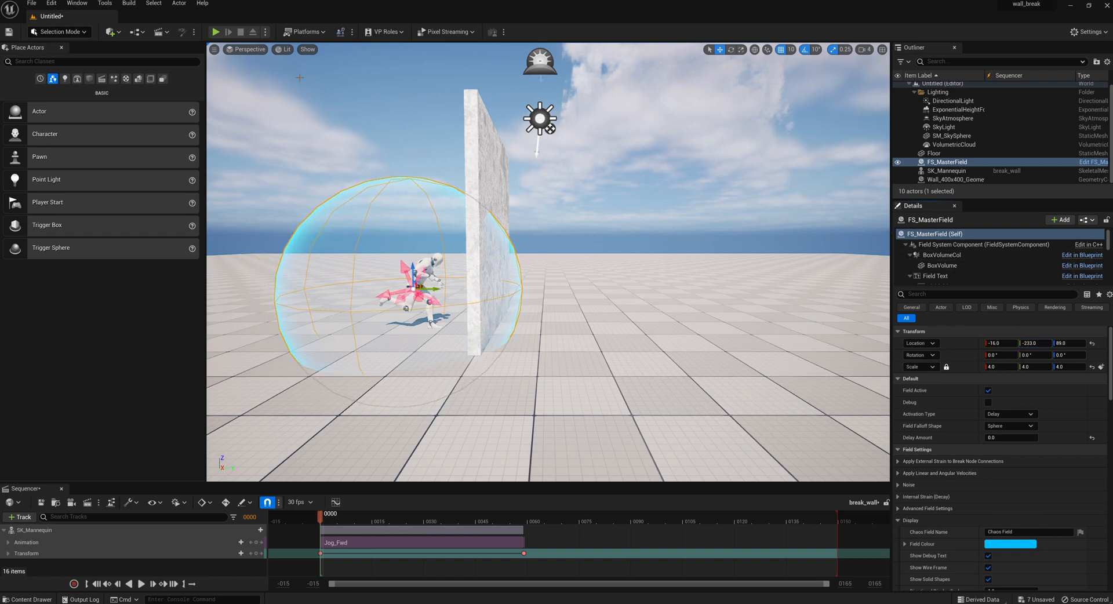
mouse_move(217, 33)
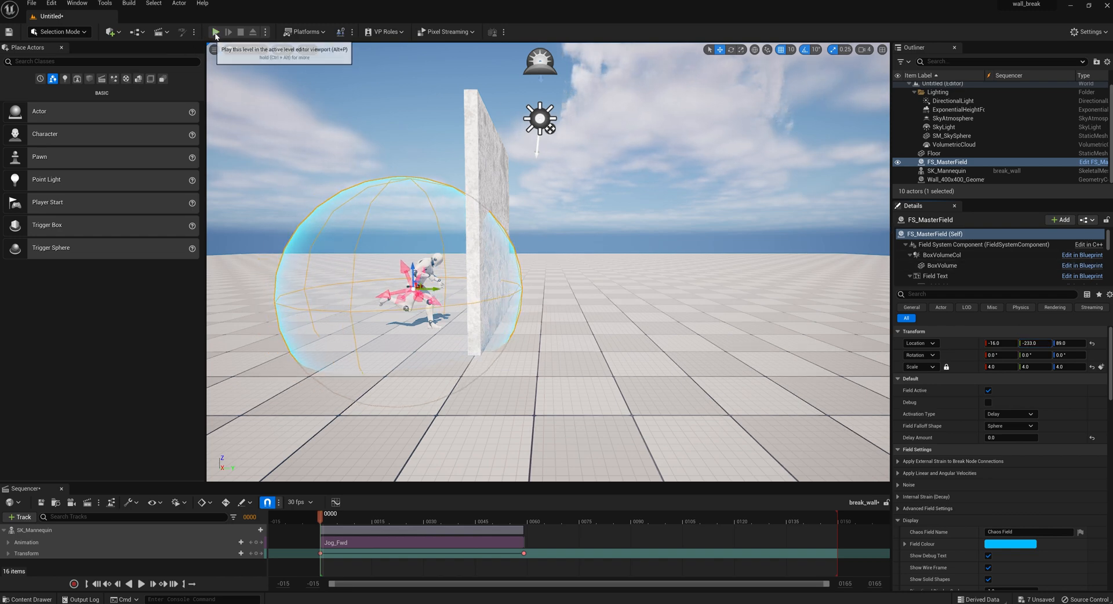
Shift the field's Location Y toward the mannequin's side, simulating after each change.
click(217, 33)
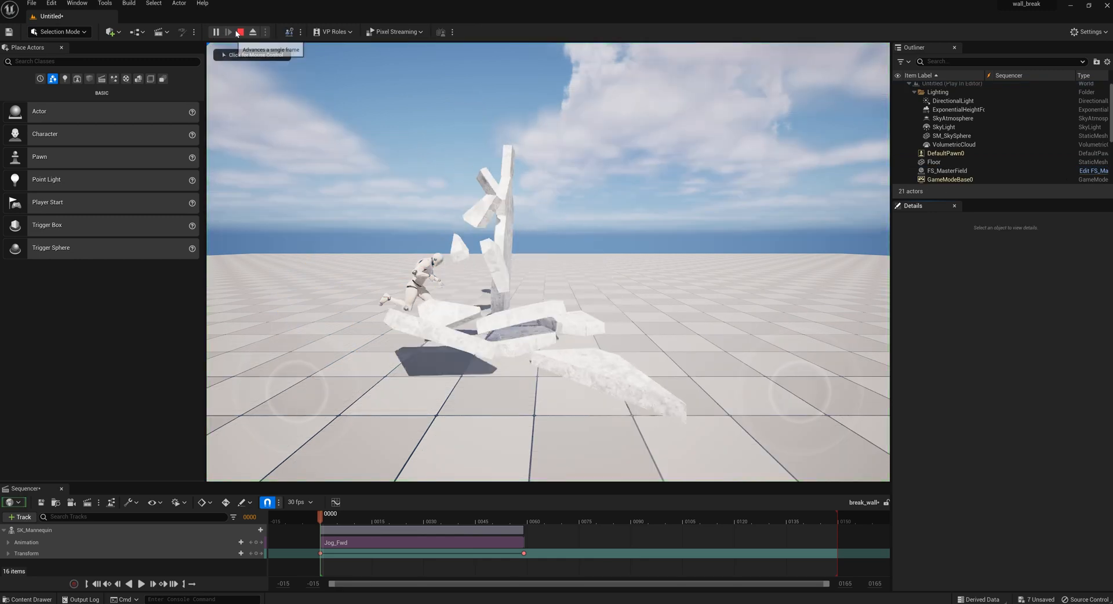
click(239, 32)
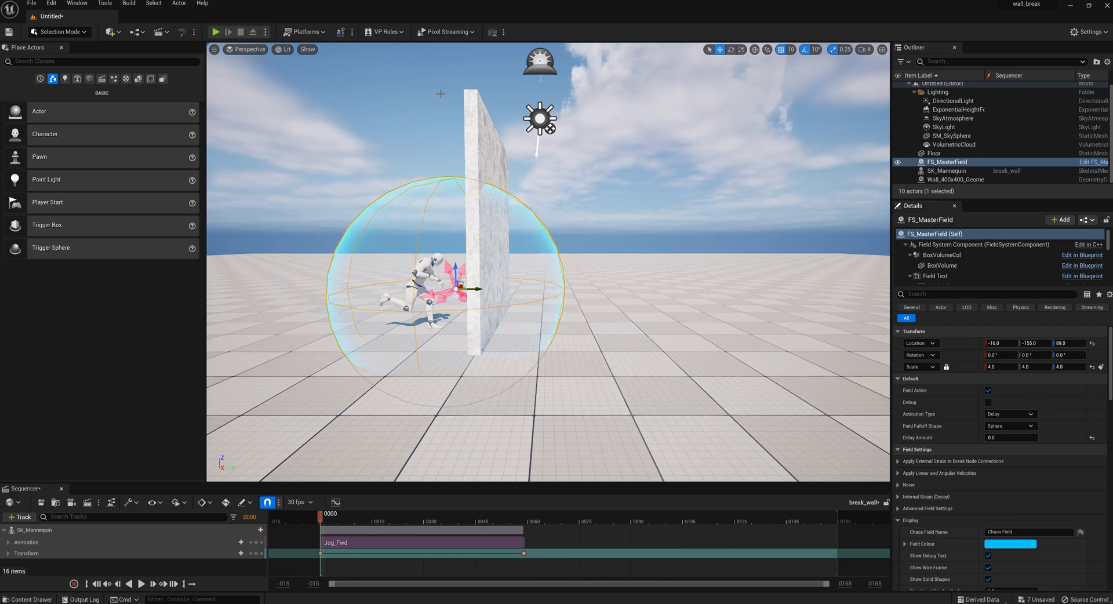
click(215, 32)
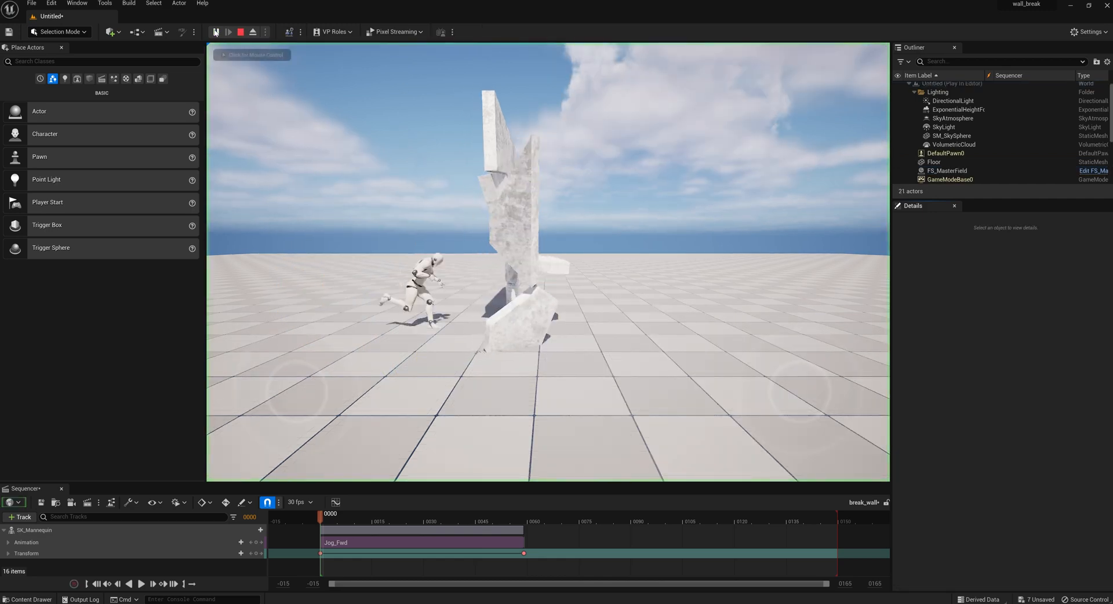
click(229, 33)
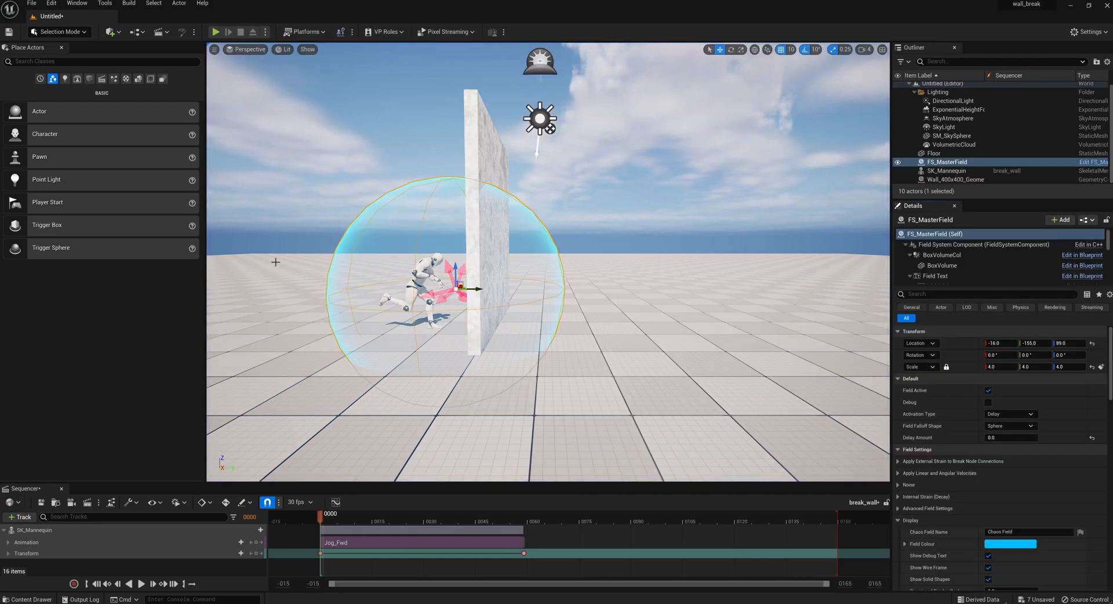
click(141, 583)
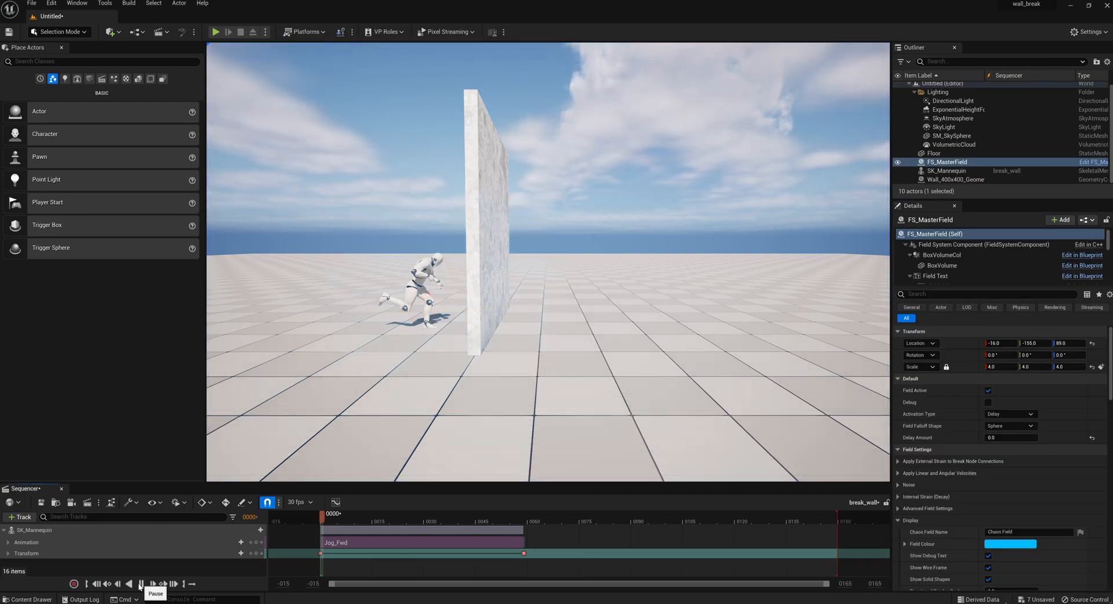
Stop the sequence preview and select Wall_400x400_GeometryCollection1 in the Outliner.
click(141, 583)
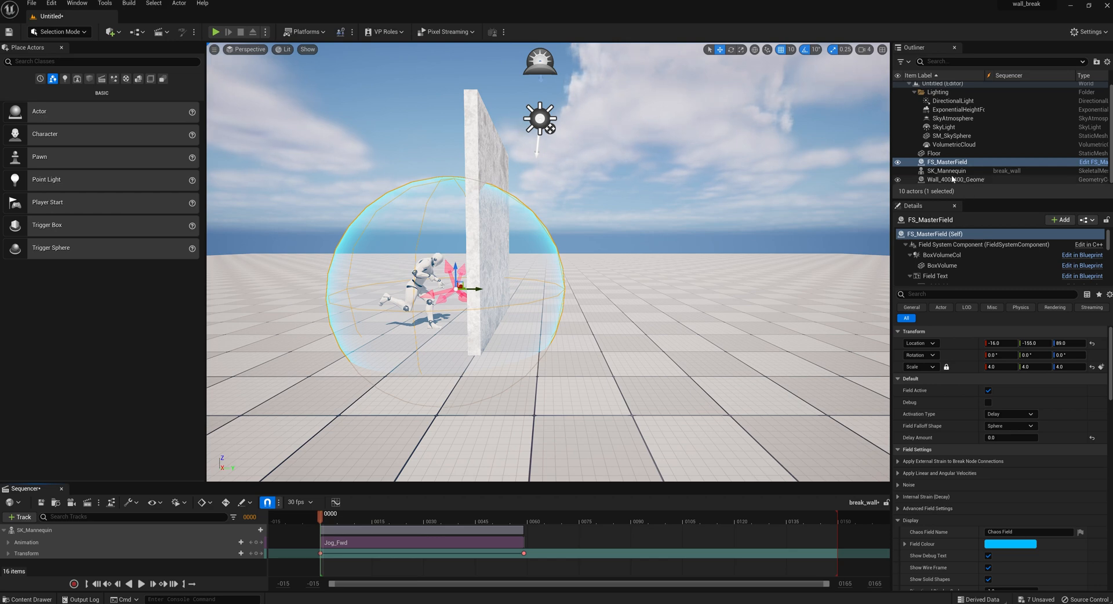
click(954, 178)
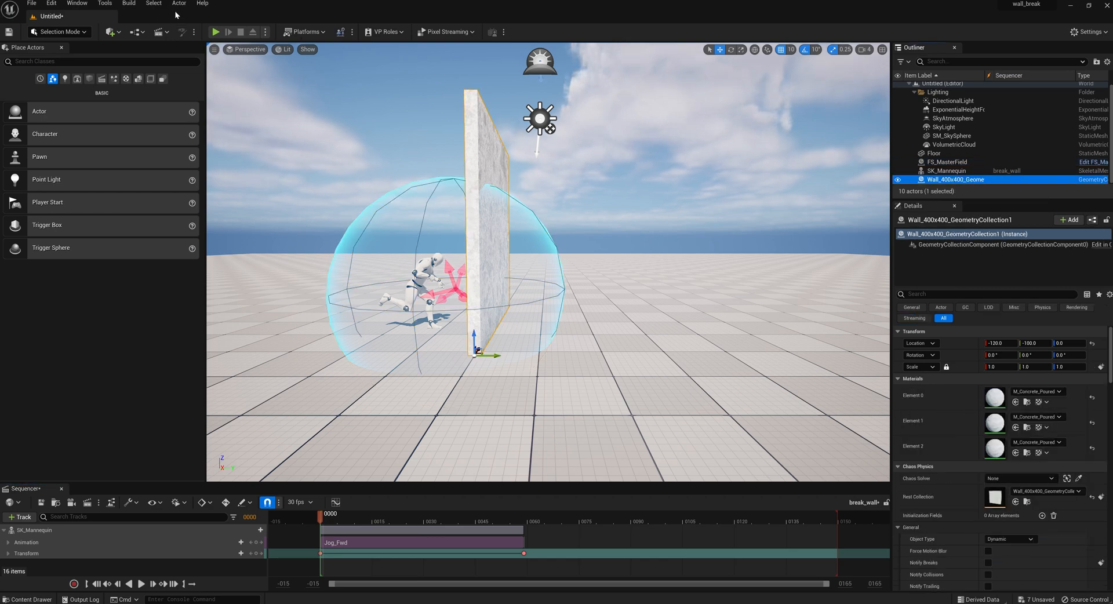
Create a Chaos cache manager for the wall, saving its collection as wall_cache.
click(179, 5)
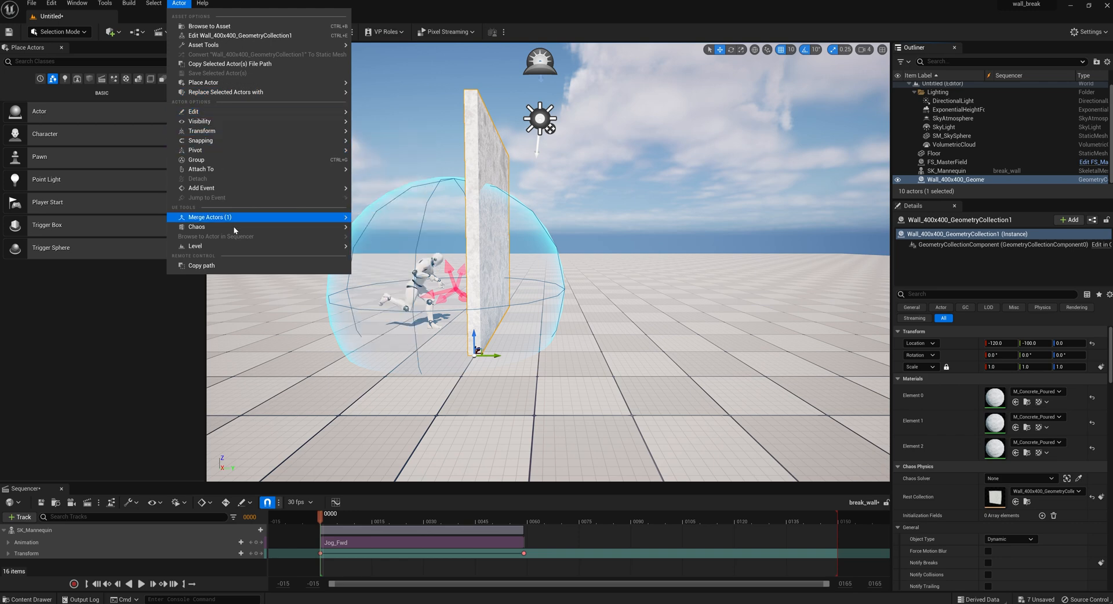
mouse_move(197, 227)
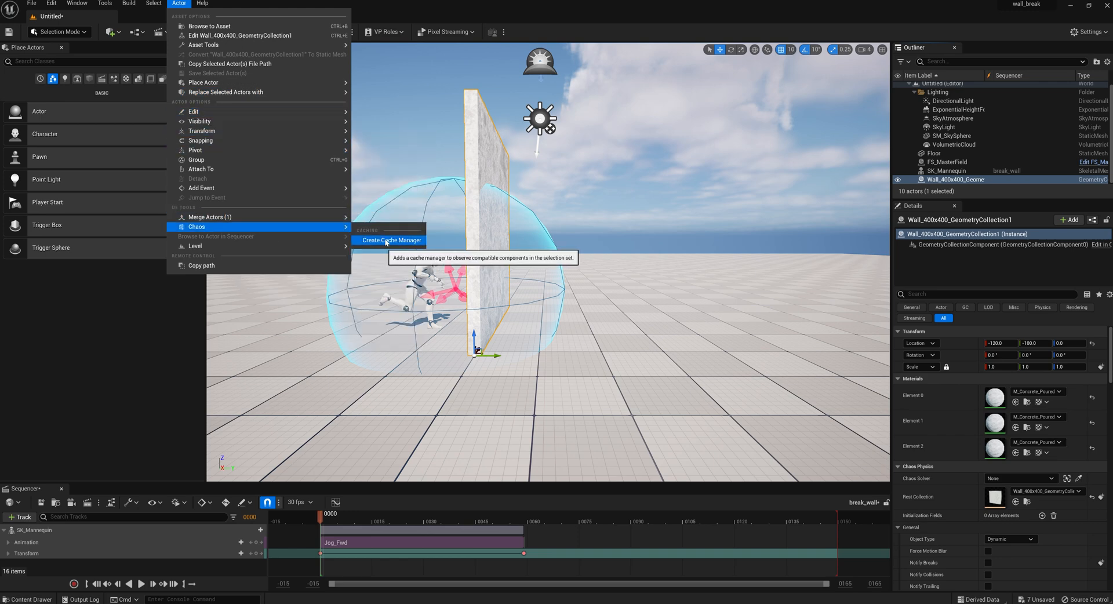
click(391, 240)
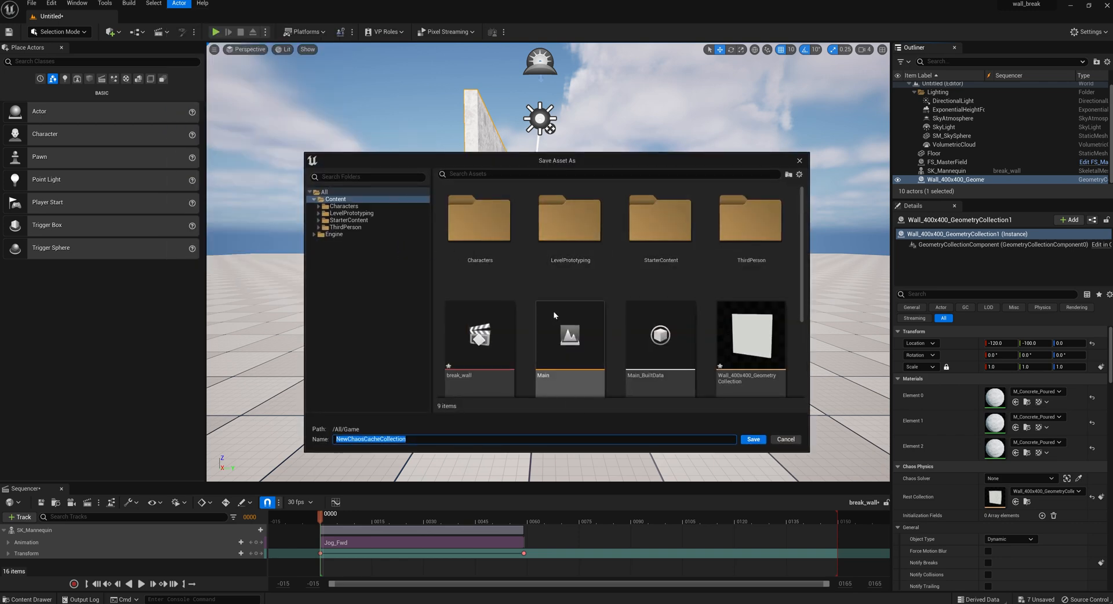
mouse_move(568, 334)
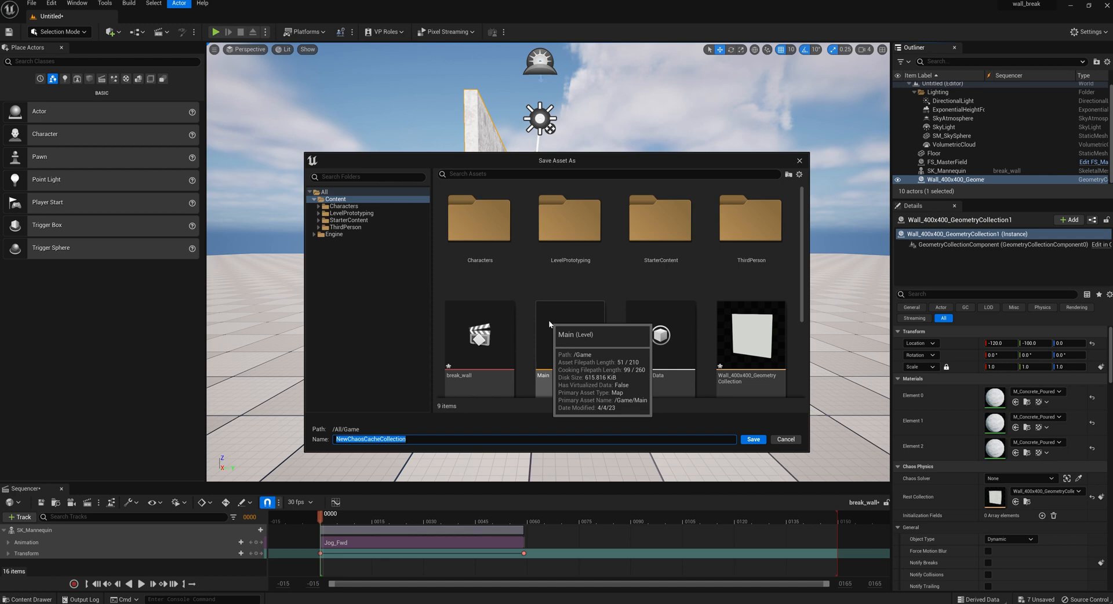
text(w)
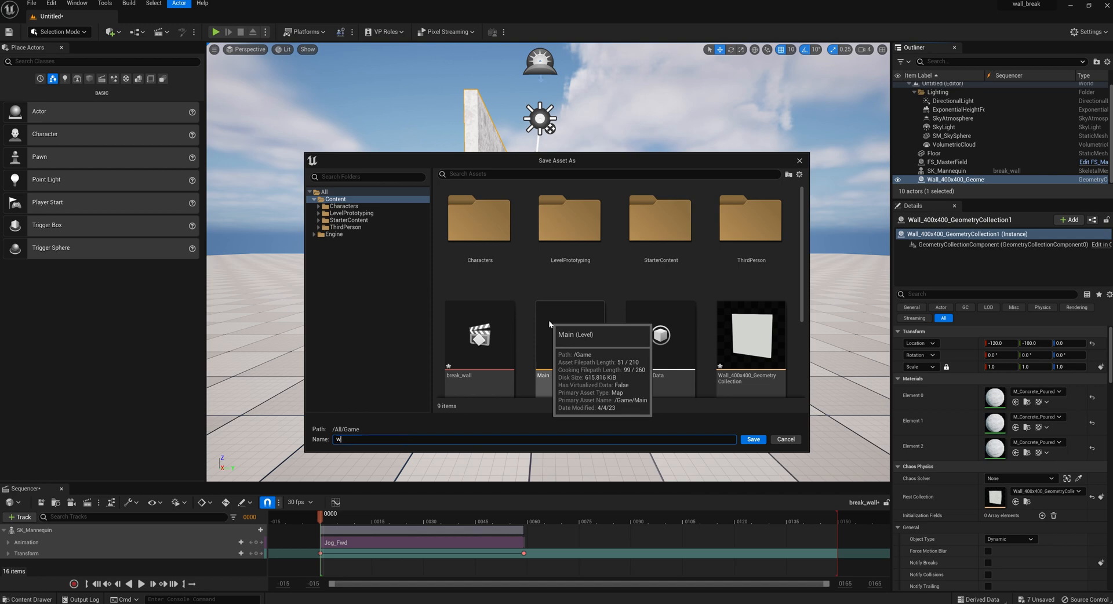
text(all_cache)
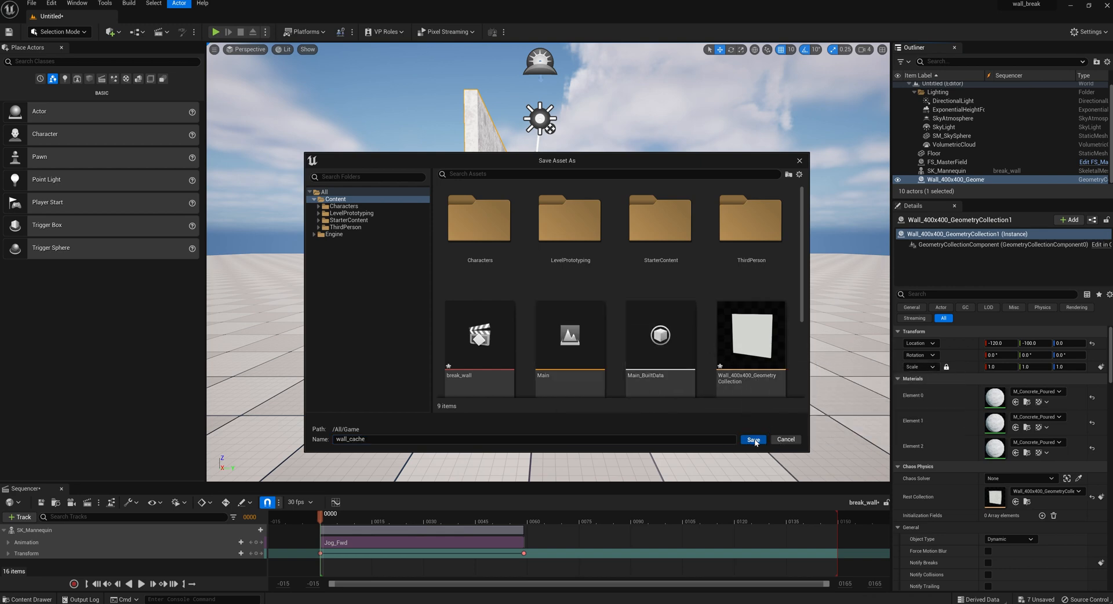
click(752, 440)
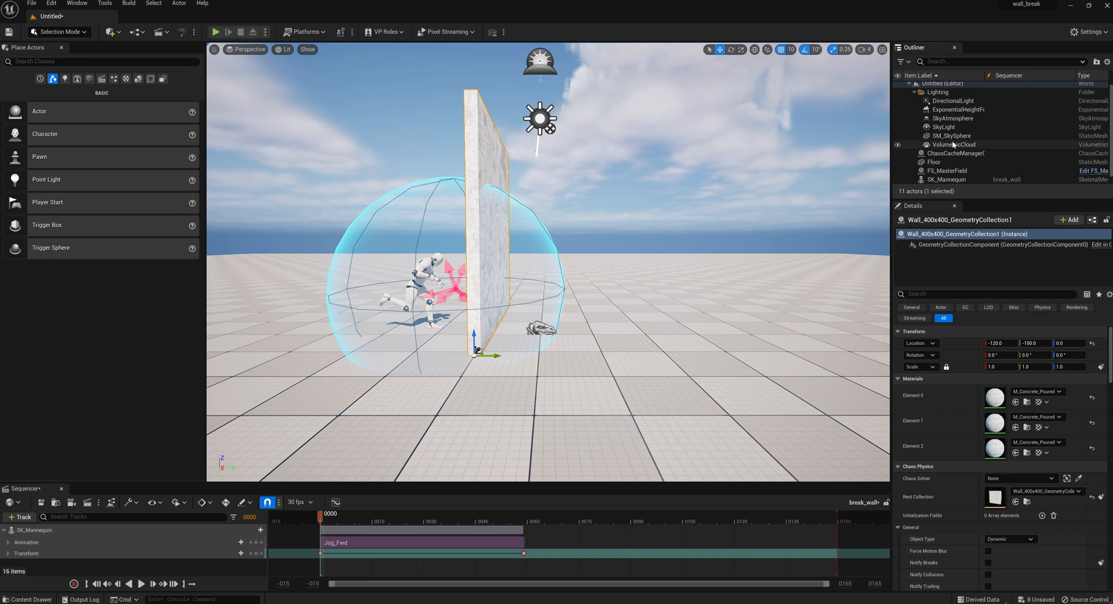
Select ChaosCacheManager0 and simulate until the wall shatters, recording into wall_cache.
click(954, 153)
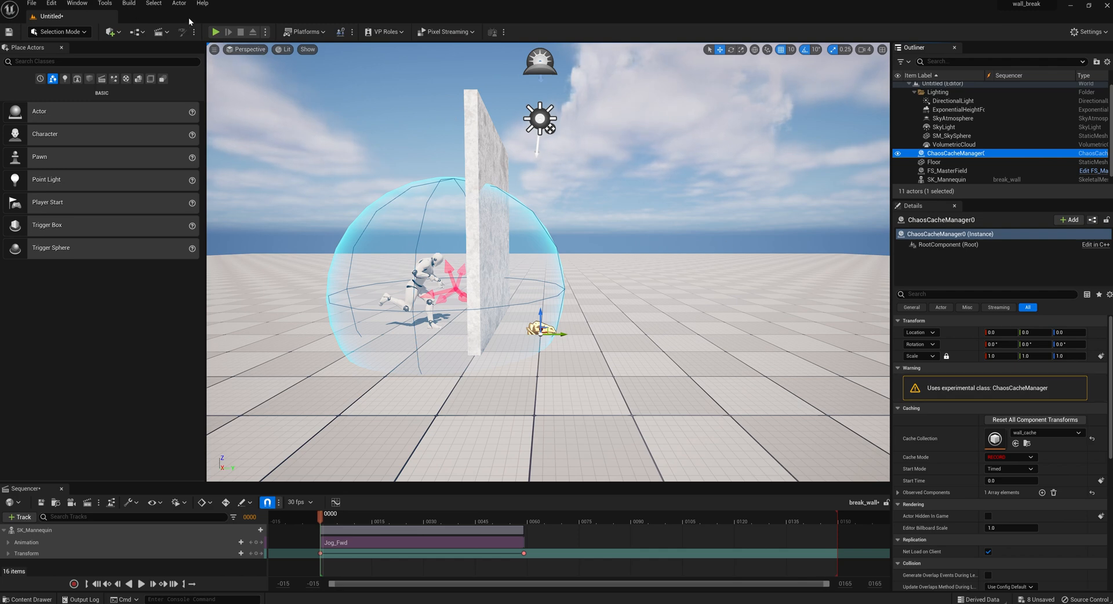
mouse_move(216, 31)
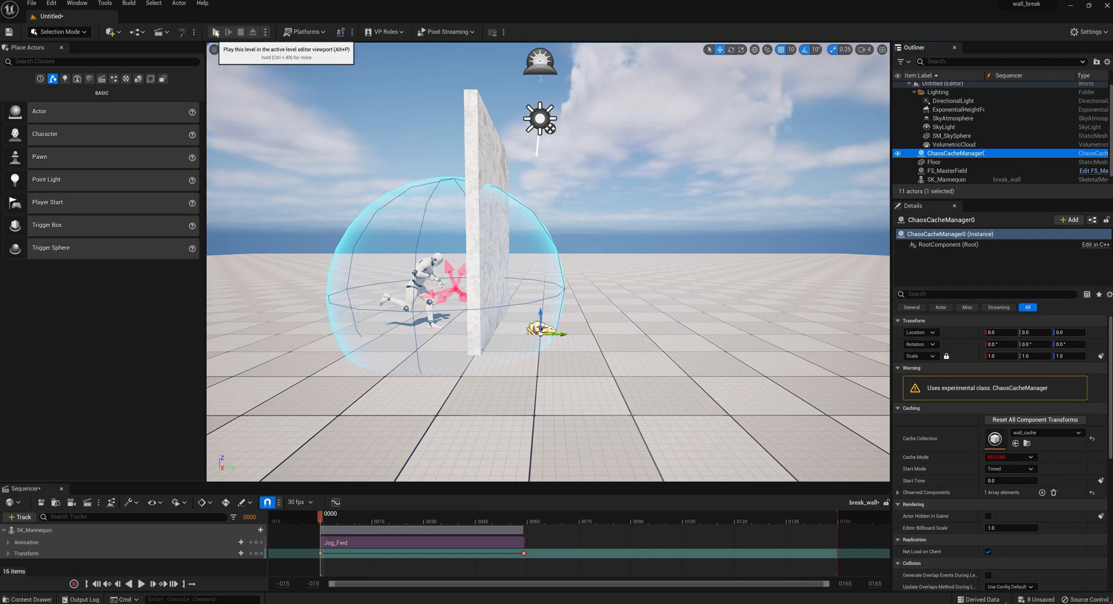
click(217, 32)
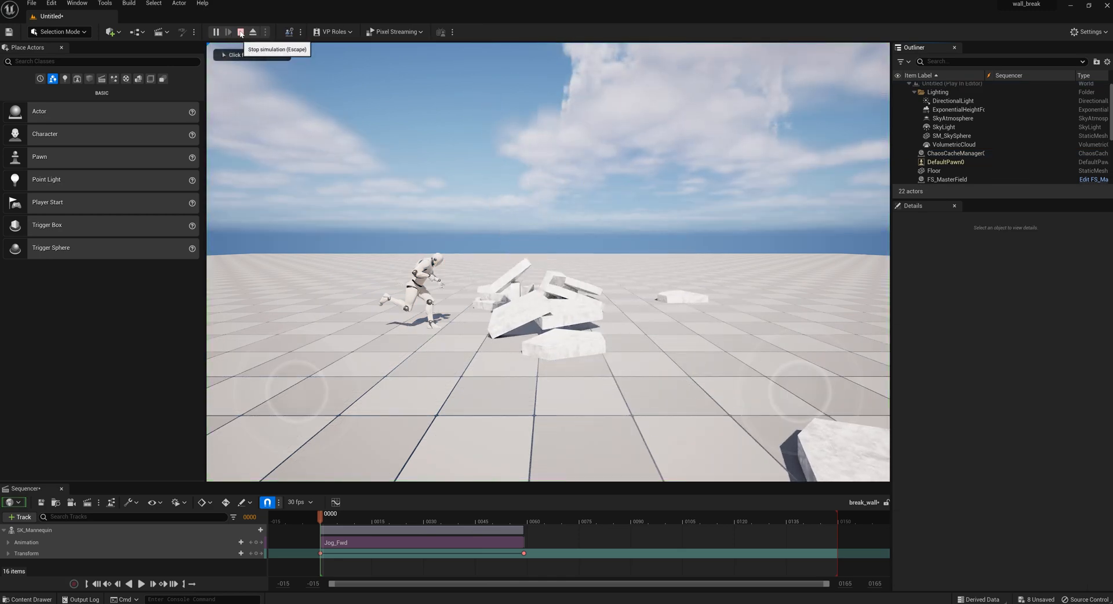
click(240, 31)
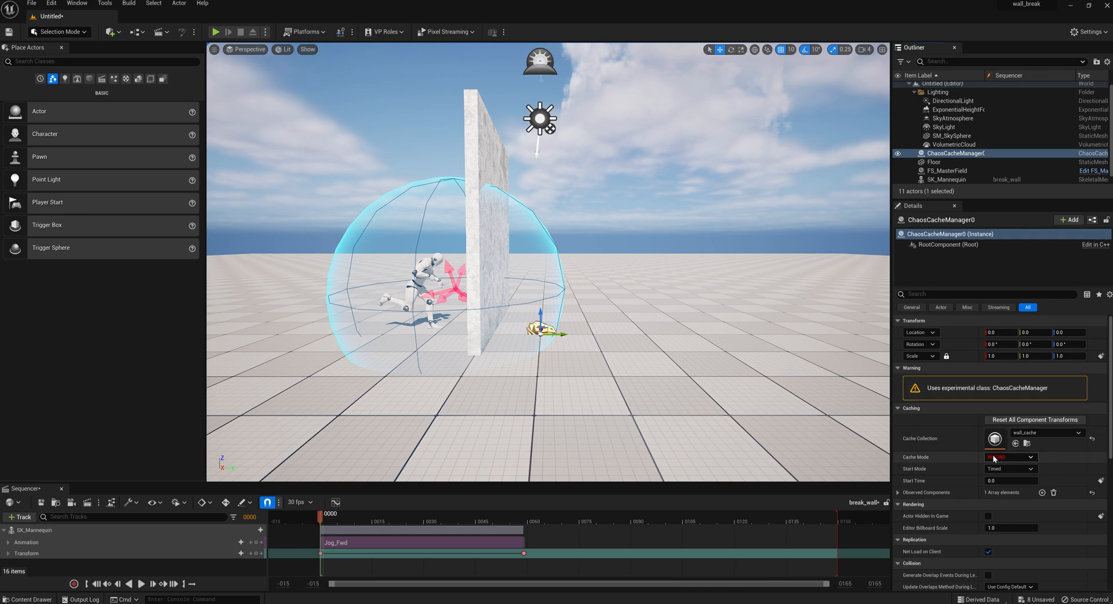
Switch the cache manager's Cache Mode to Play and bring it into the break_wall sequence.
click(1010, 457)
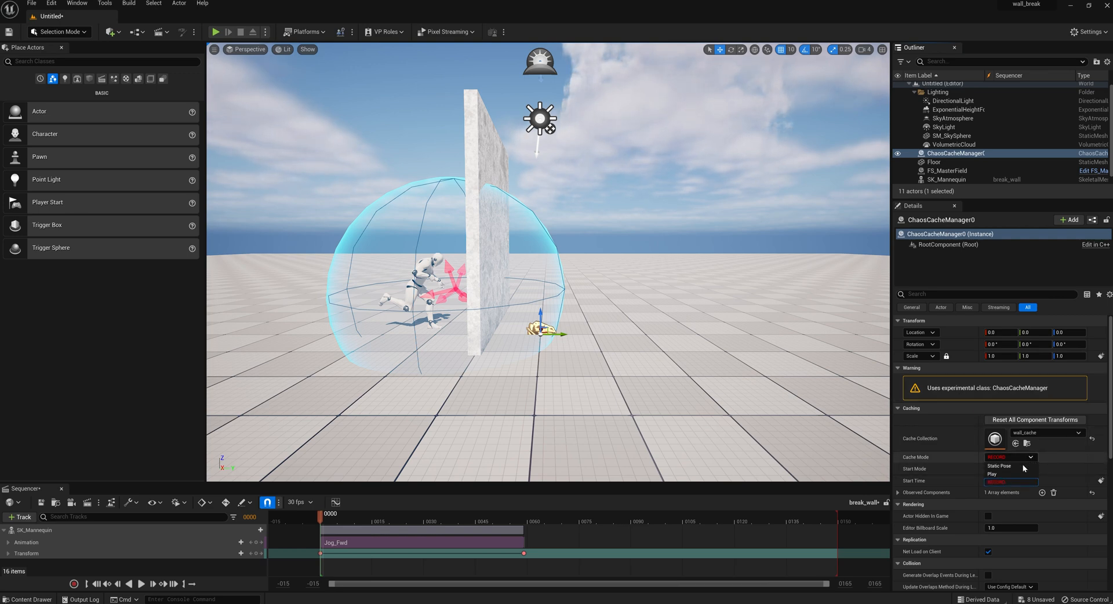
click(994, 474)
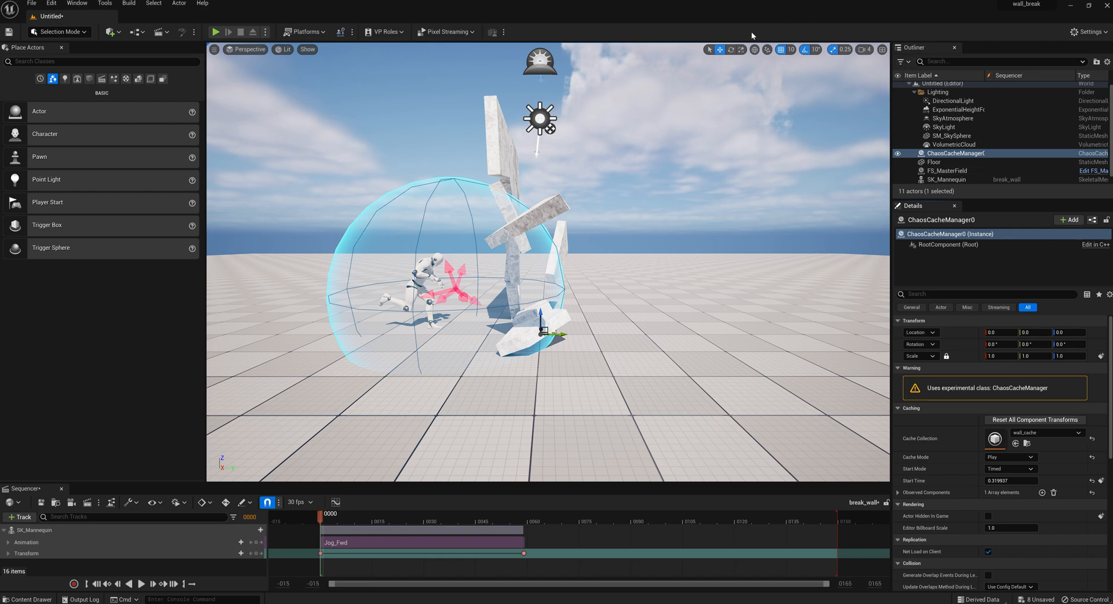
mouse_move(958, 153)
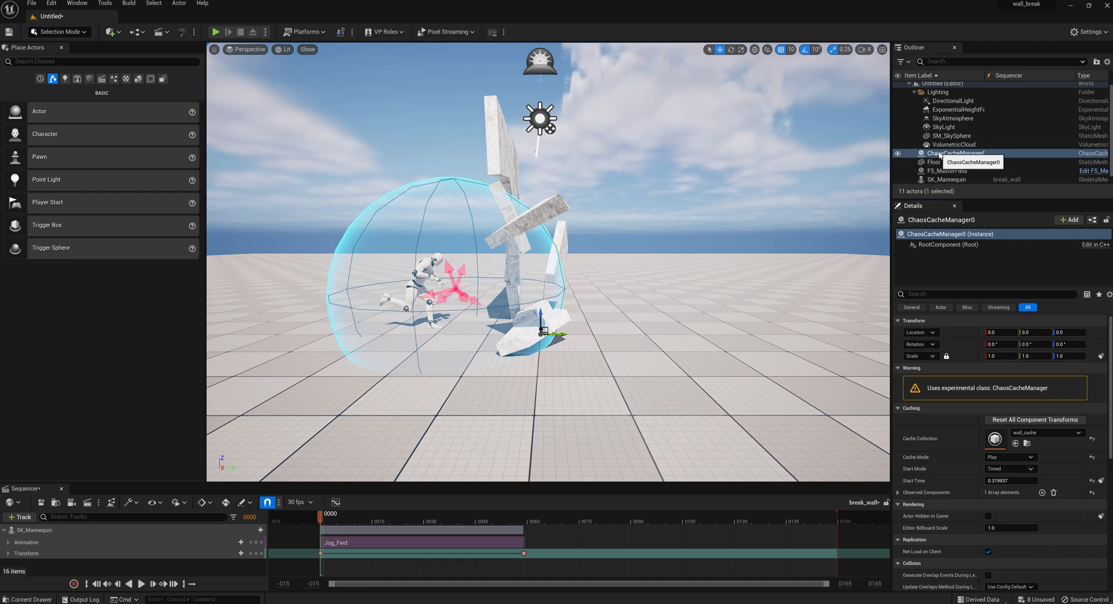
click(954, 153)
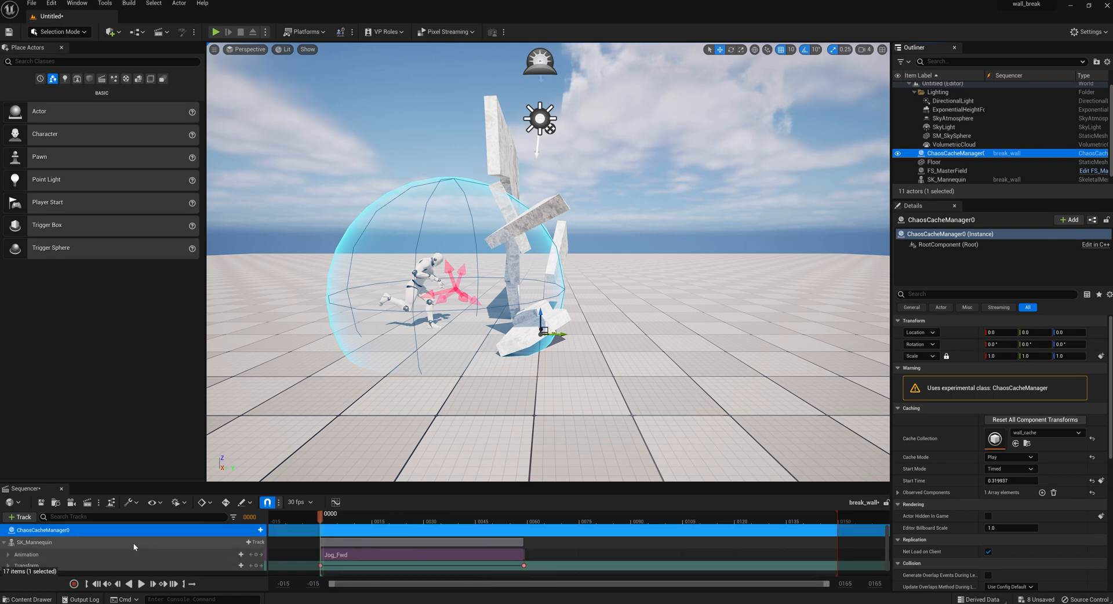
mouse_move(583, 205)
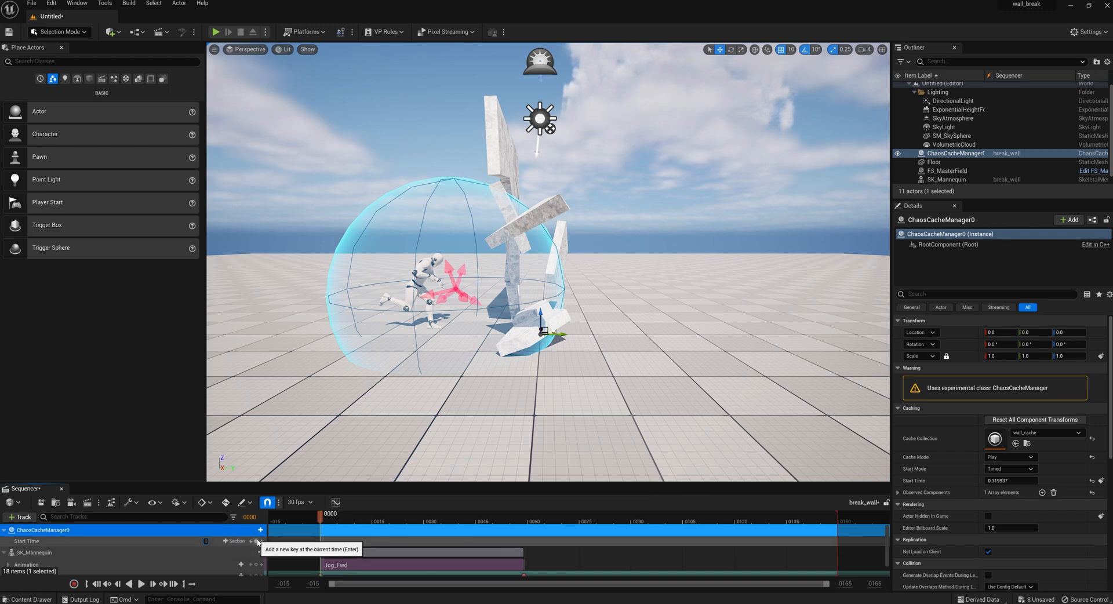
Key ChaosCacheManager0's Start Time reaching 2.0 at frame 58 and return to frame 0.
click(321, 514)
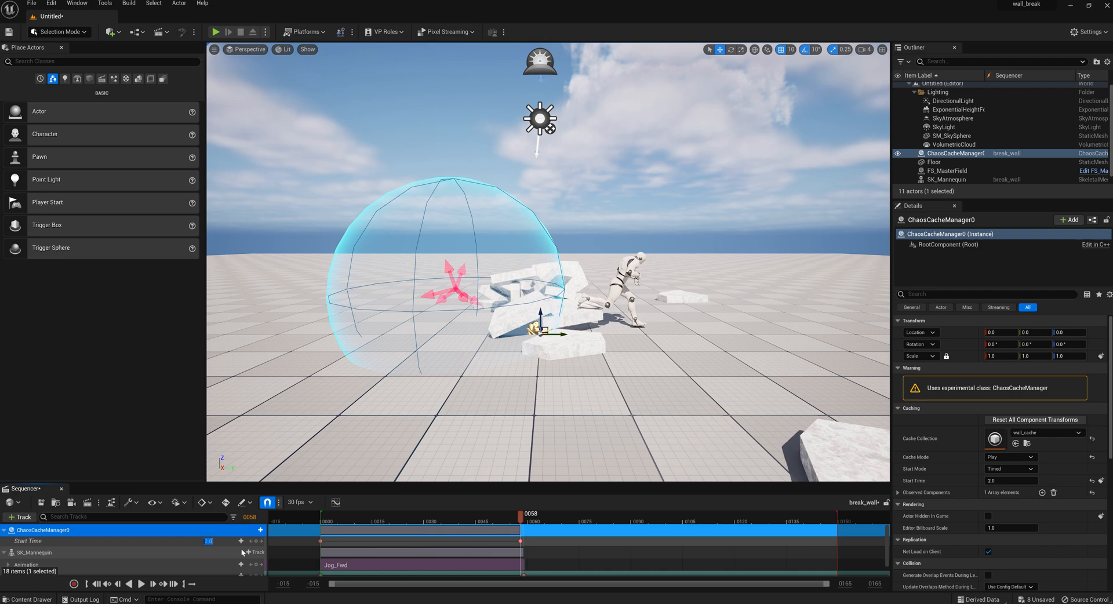
mouse_move(102, 583)
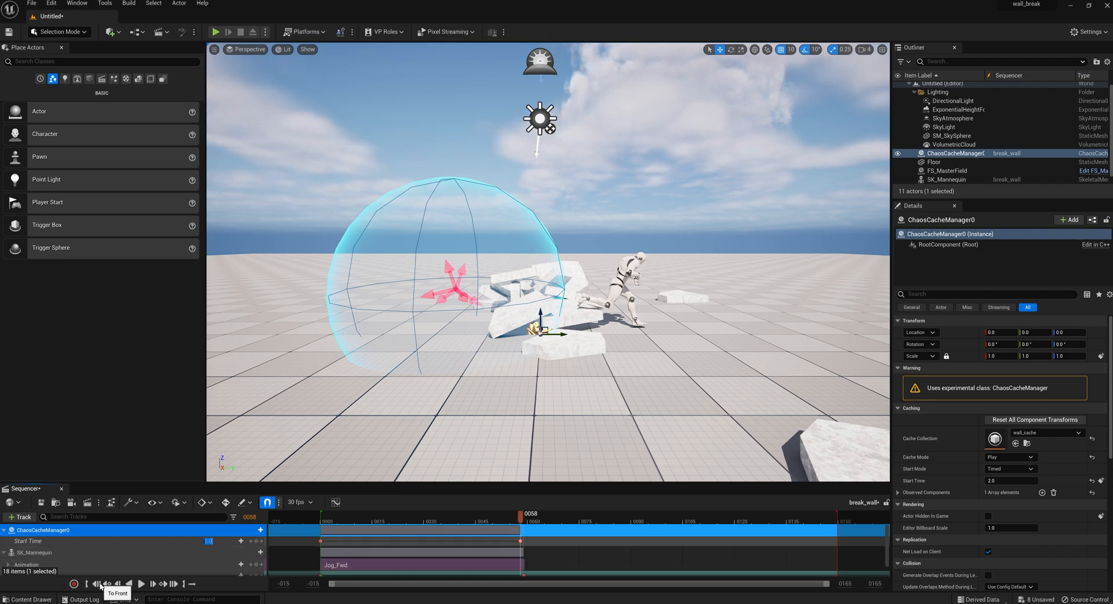
click(142, 584)
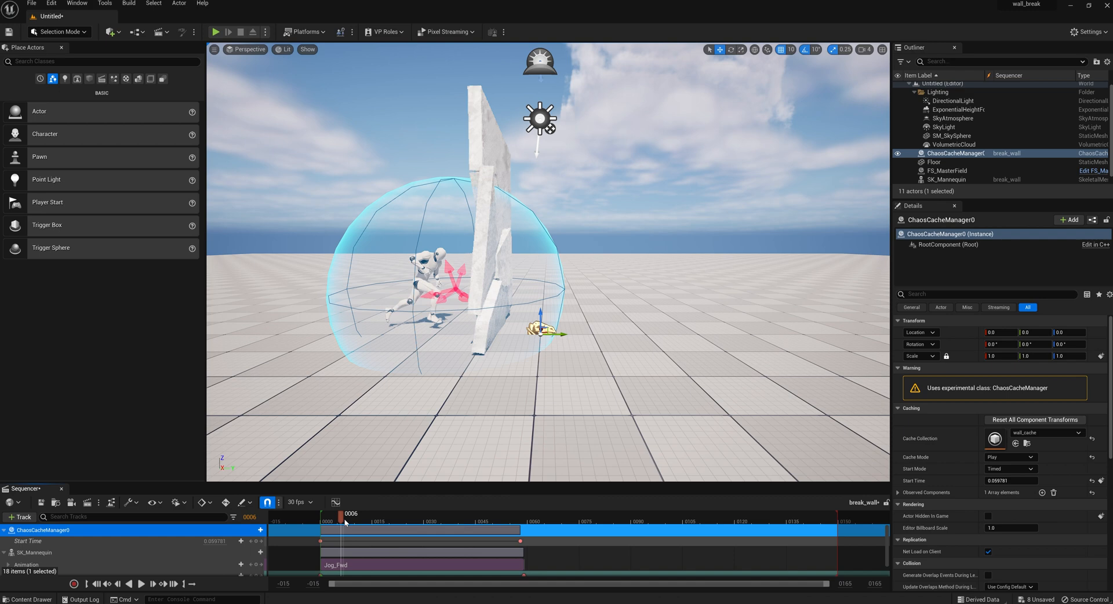
Scrub to impact frame 15 for a 0.0 Start Time key and play from the start.
drag(343, 514, 374, 513)
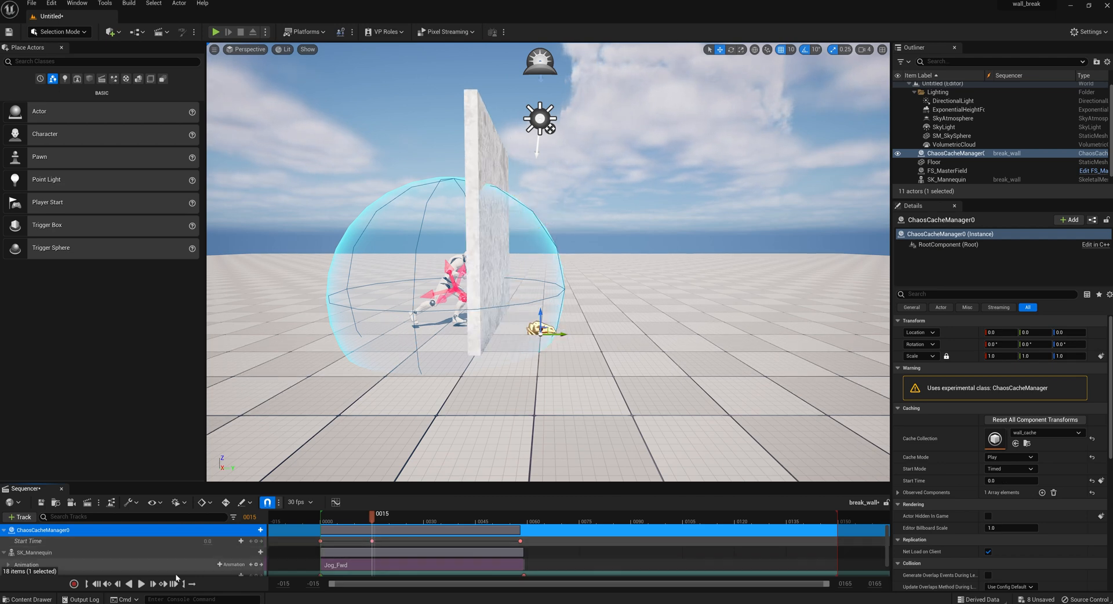
click(129, 583)
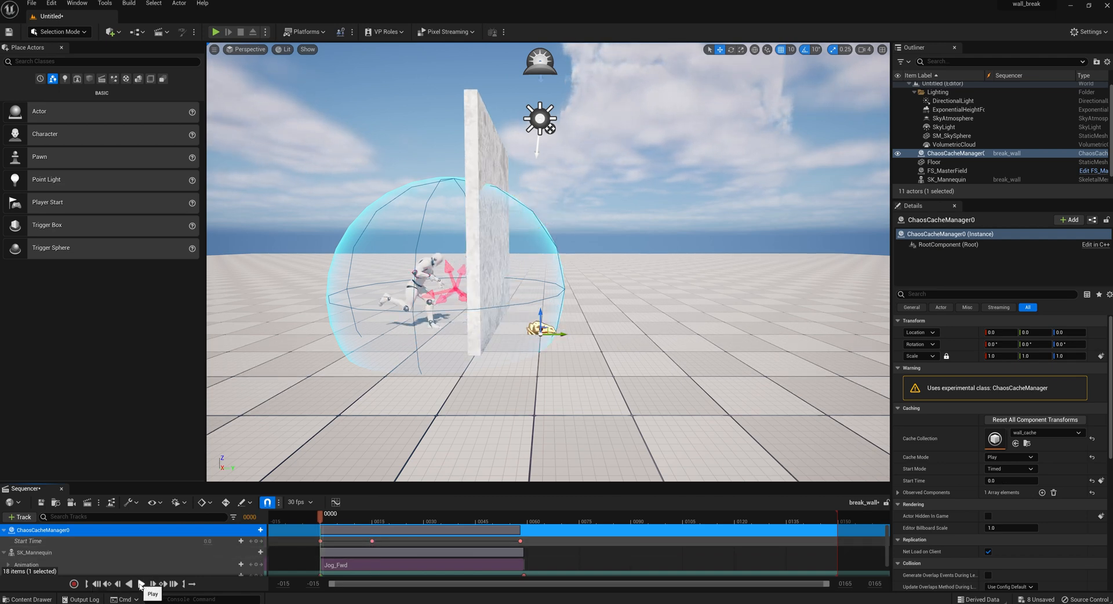
click(140, 583)
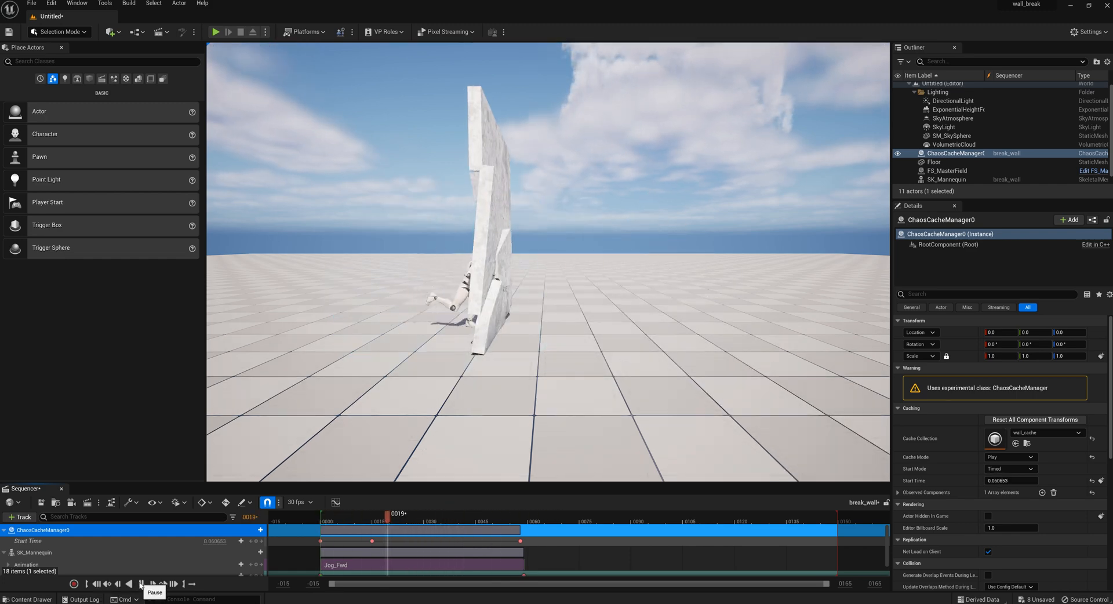
Pause, replay the jog into the shattering wall, and jump back to the first frame.
click(120, 584)
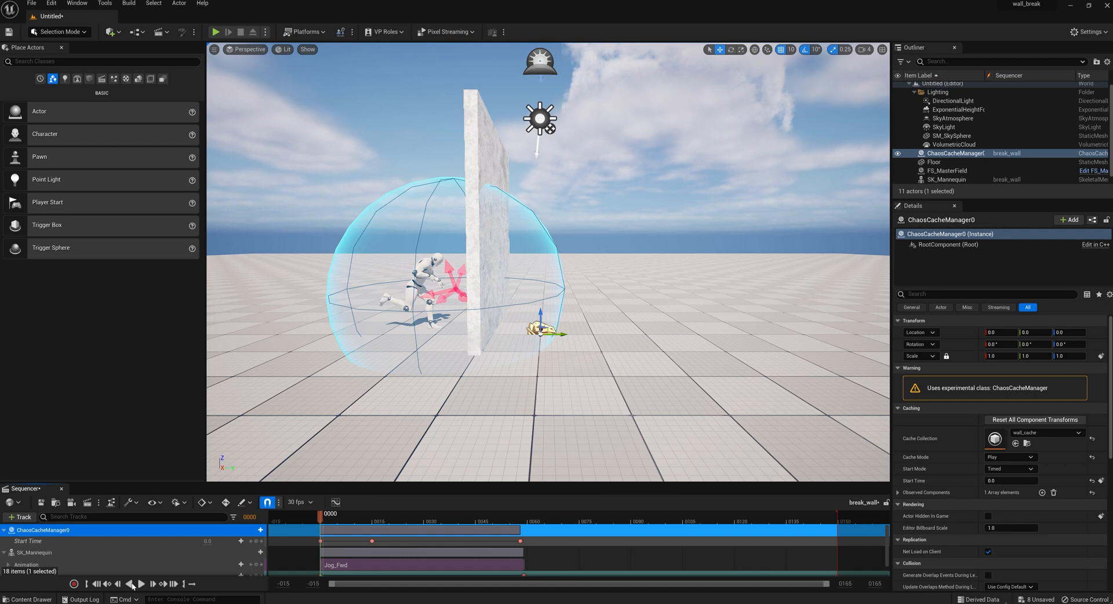
click(141, 584)
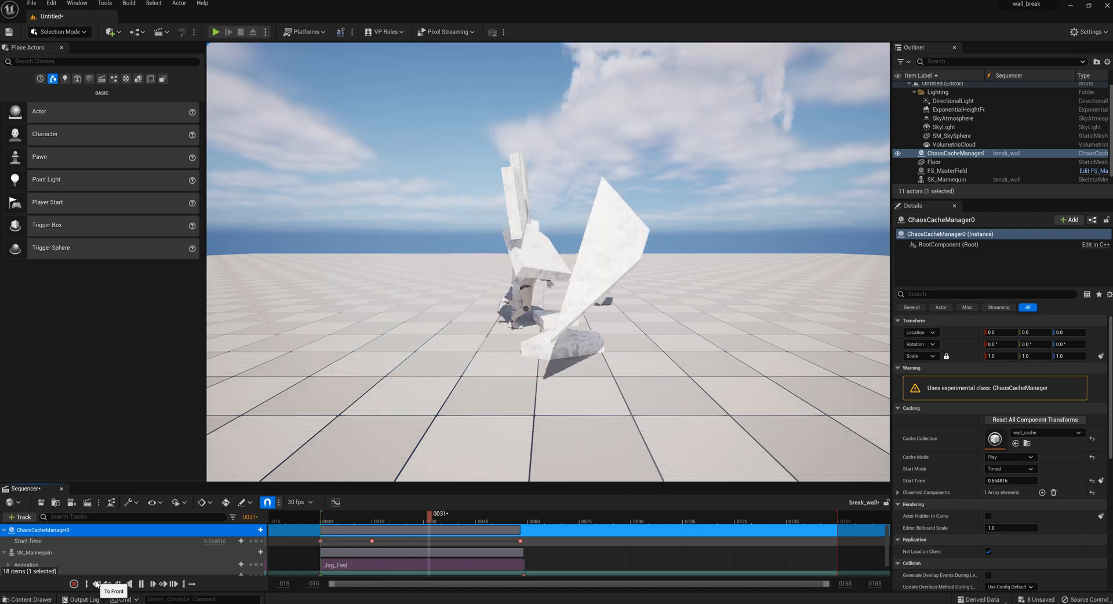
click(97, 584)
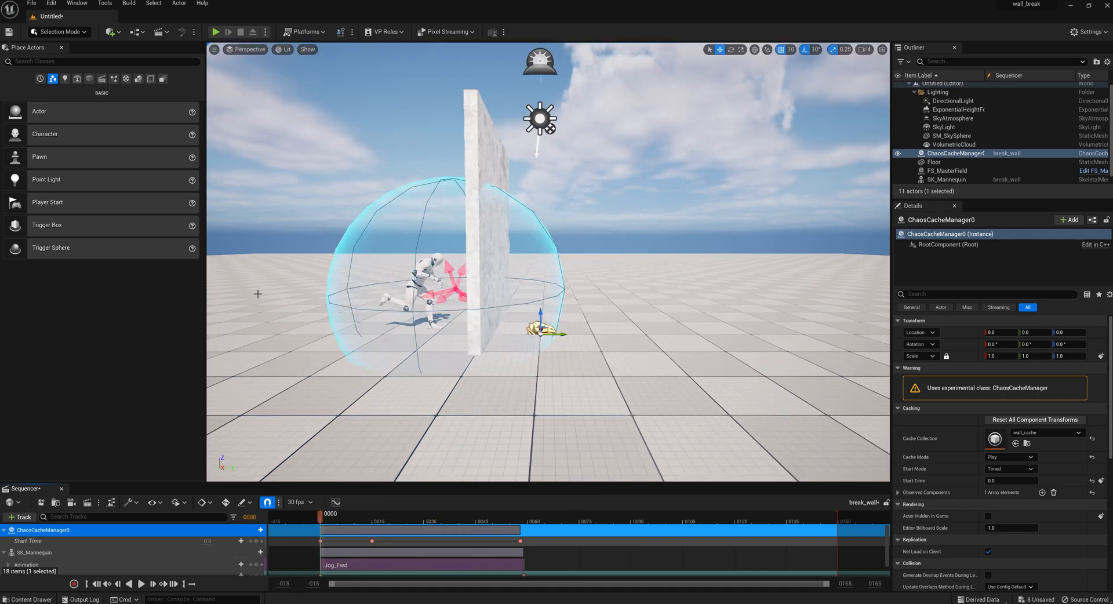